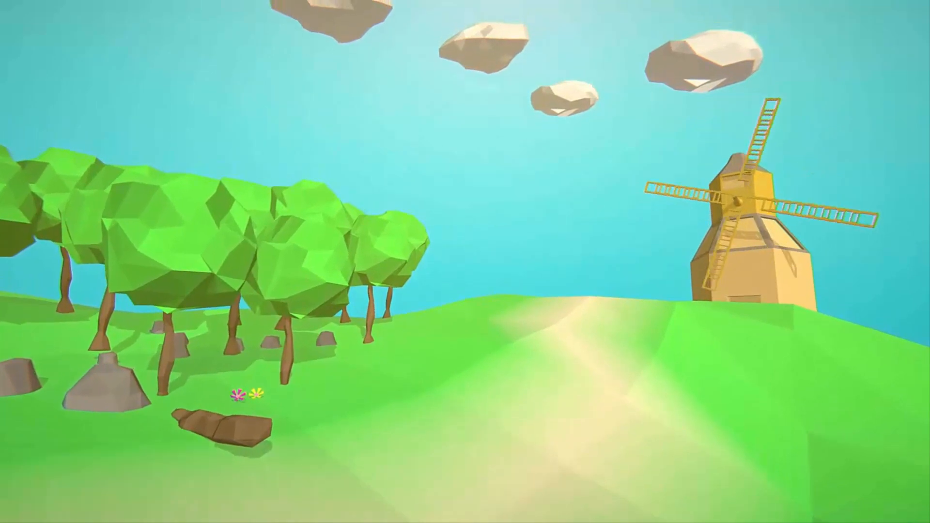
Step: Show the Window menu of the Unity editor for the SkyboxTutorial project
{"action": "left_click", "coordinate": [144, 15]}
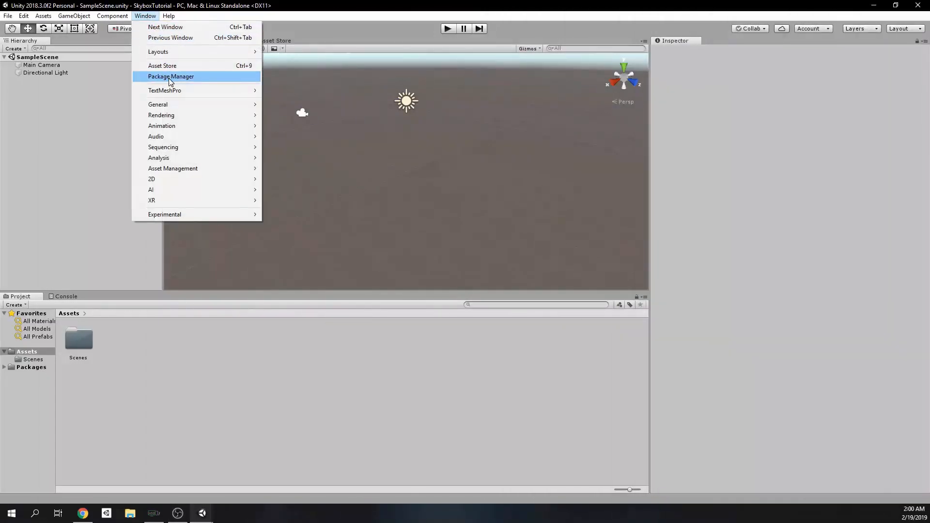
Step: Show preview packages in the Package Manager so Lightweight RP can be installed
{"action": "left_click", "coordinate": [171, 76]}
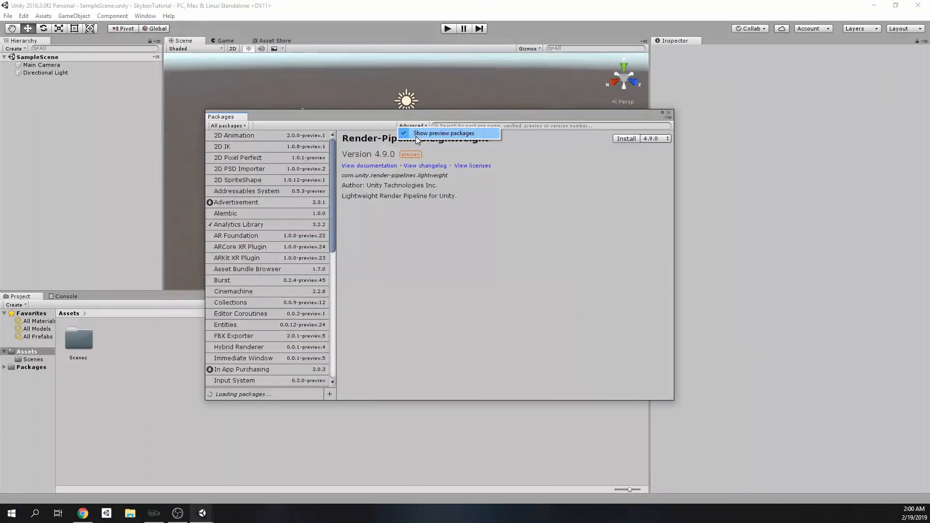
{"action": "left_click", "coordinate": [236, 201]}
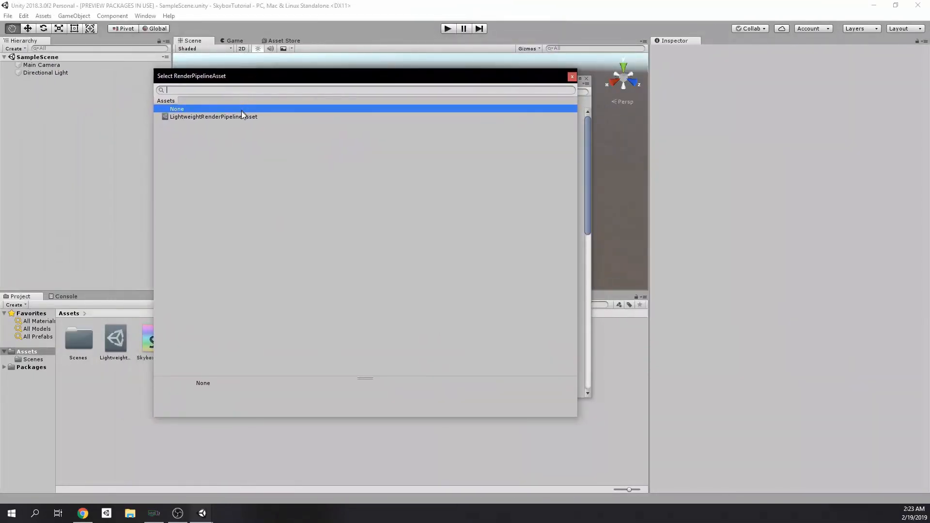
Step: Choose LightweightRenderPipelineAsset as the render pipeline and edit the SkyboxShader graph
{"action": "left_click", "coordinate": [214, 116]}
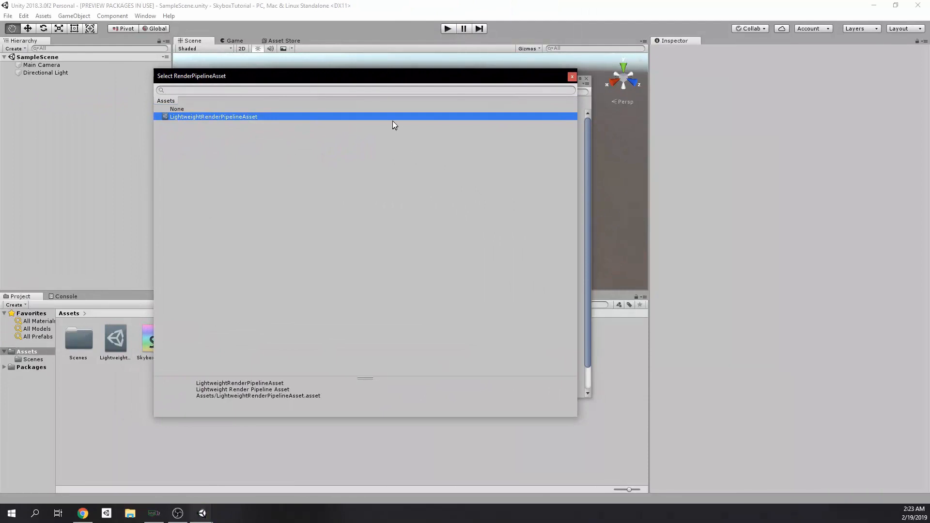
{"action": "double_click", "coordinate": [213, 116]}
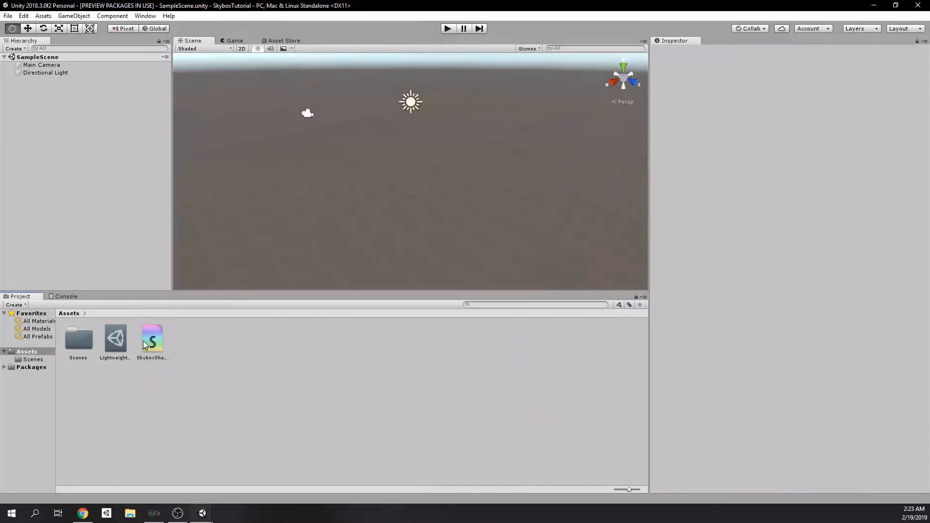
{"action": "double_click", "coordinate": [152, 337]}
{"action": "type", "text": "Dark"}
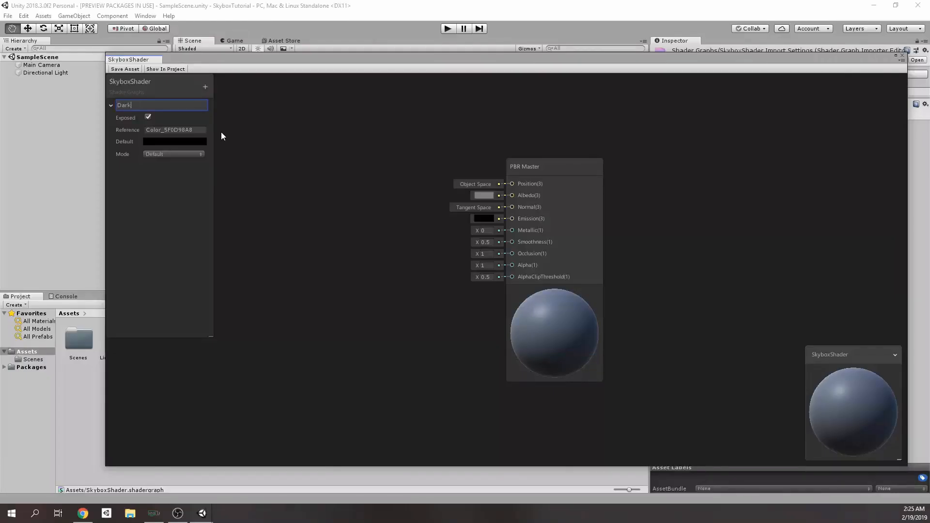
Step: Add Color properties Light and TopEdge to the blackboard and collapse their details
{"action": "type", "text": "Light"}
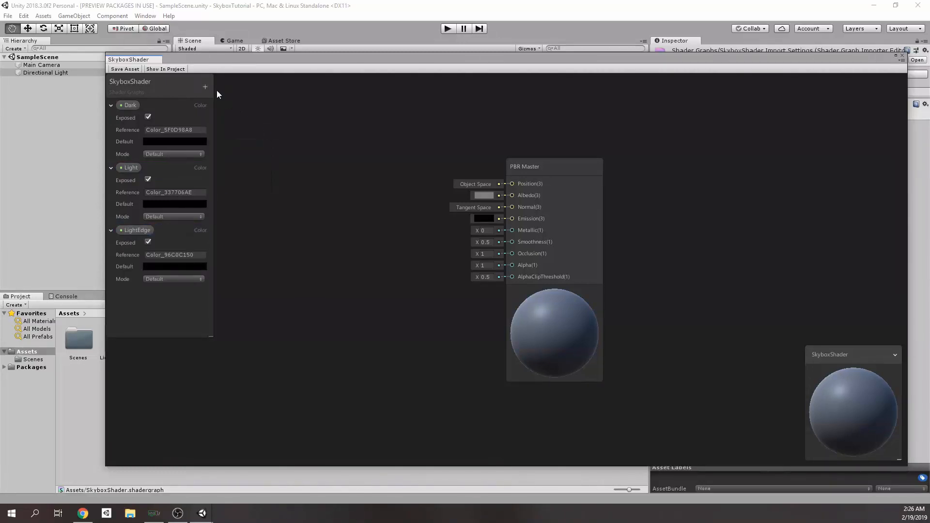
{"action": "type", "text": "TopEdge"}
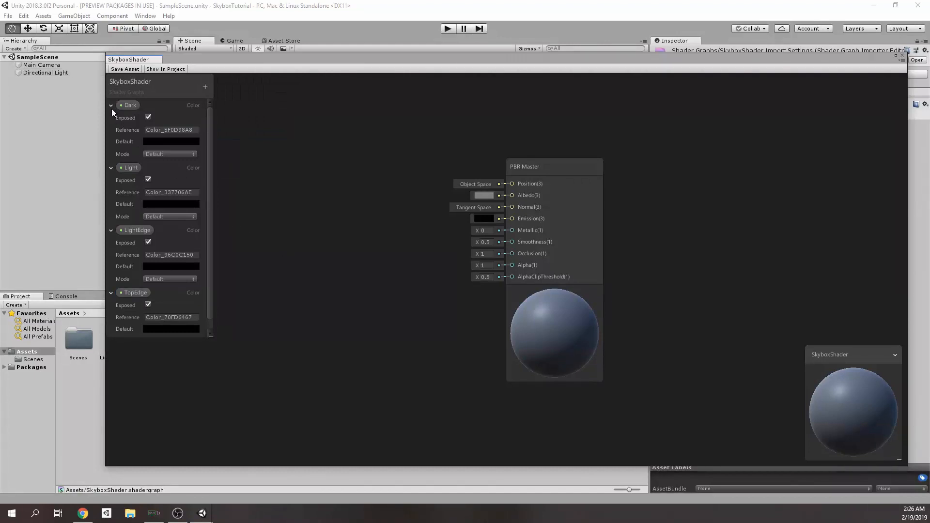
{"action": "left_click", "coordinate": [111, 105]}
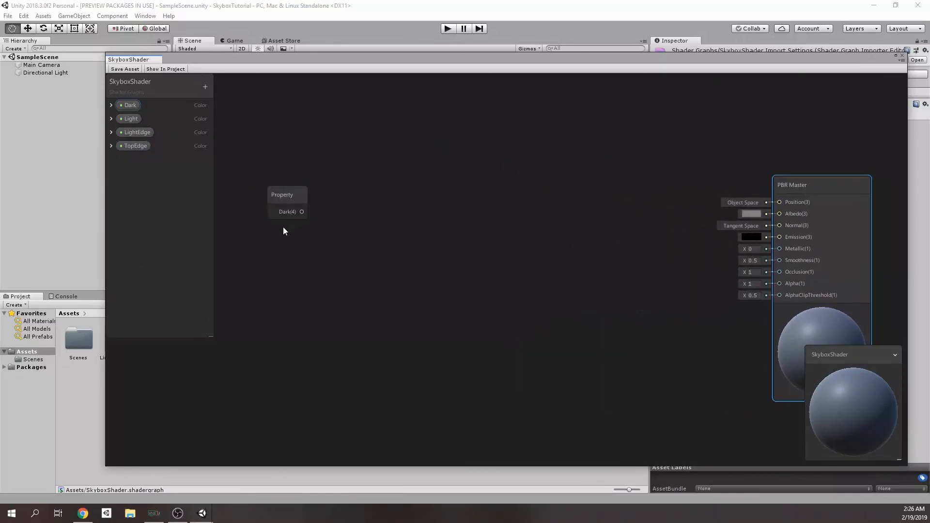
Step: Create a Lerp node and wire the Dark property into its A input
{"action": "left_click", "coordinate": [131, 119]}
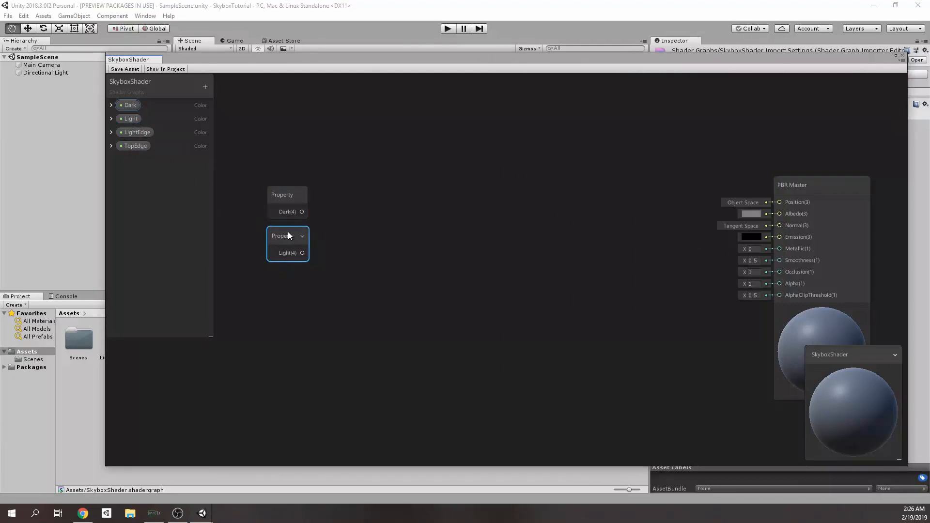
{"action": "type", "text": "lerp"}
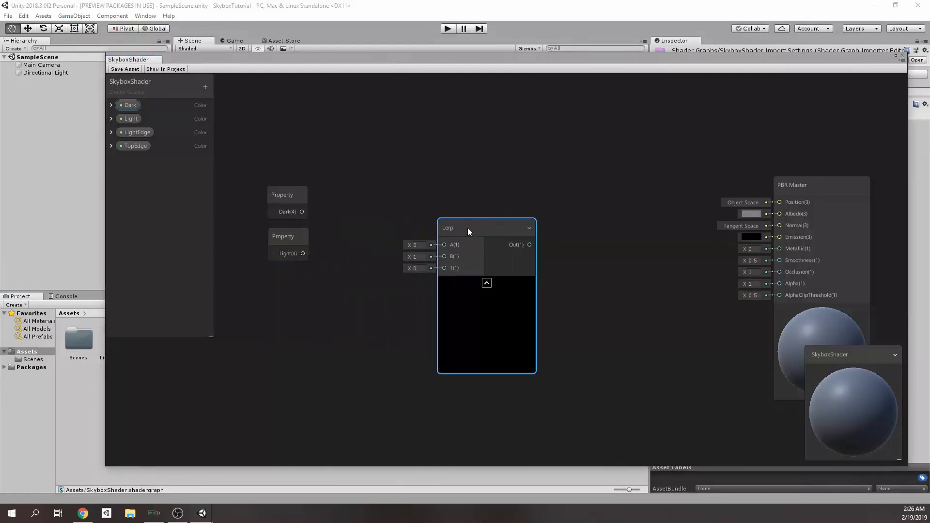
{"action": "left_click_drag", "start_coordinate": [303, 212], "coordinate": [443, 244]}
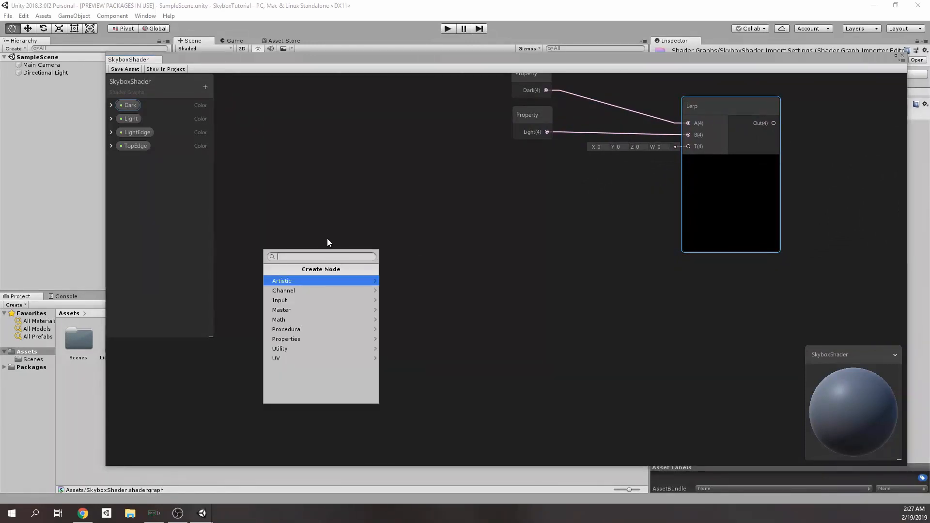
Step: Add UV and Split nodes and drive the Lerp's T input from the Split G channel
{"action": "left_click", "coordinate": [276, 357]}
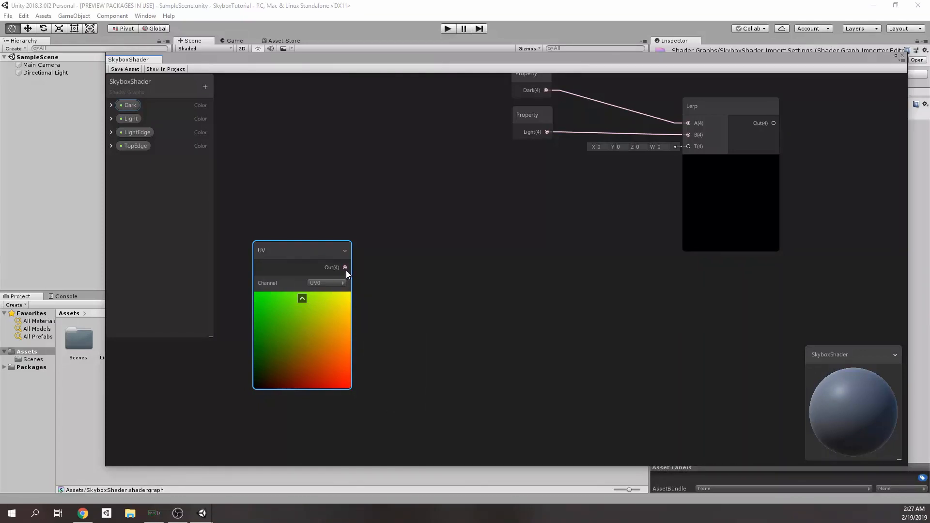
{"action": "type", "text": "spl"}
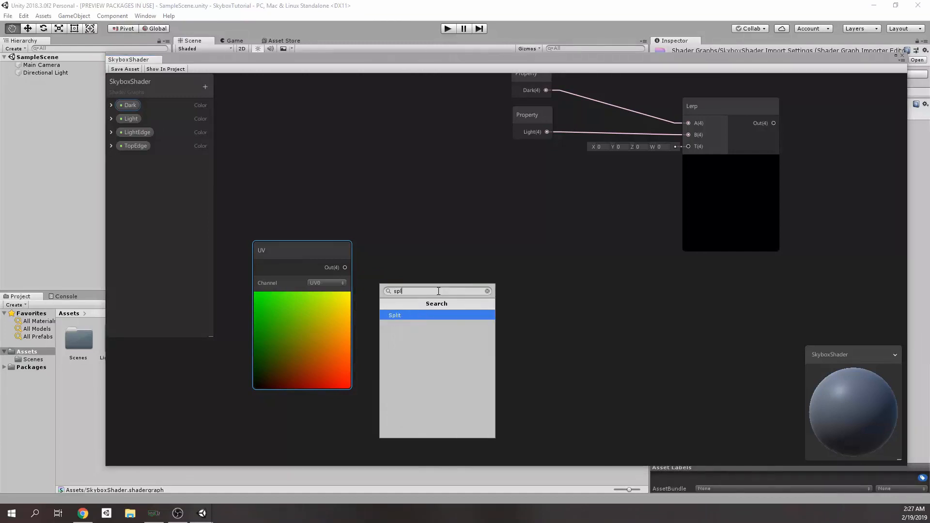
{"action": "left_click", "coordinate": [394, 315]}
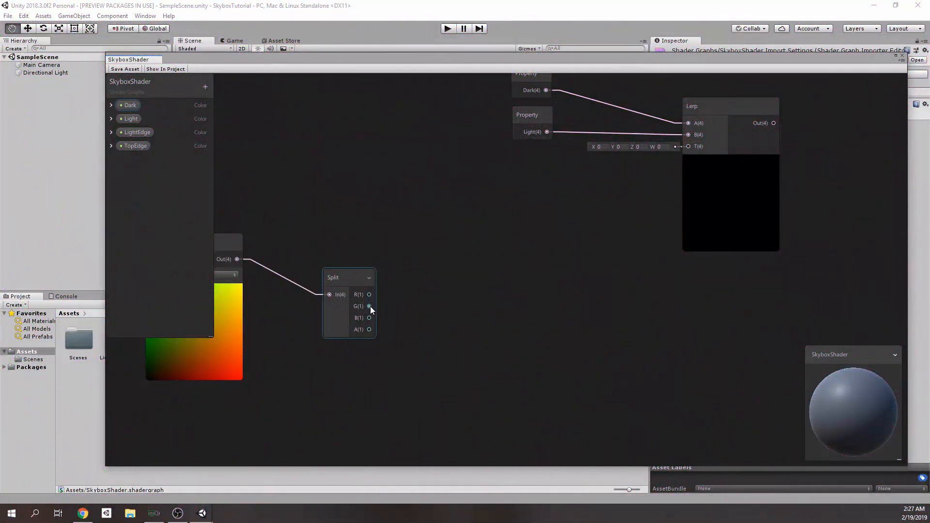
{"action": "left_click_drag", "start_coordinate": [368, 306], "coordinate": [687, 146]}
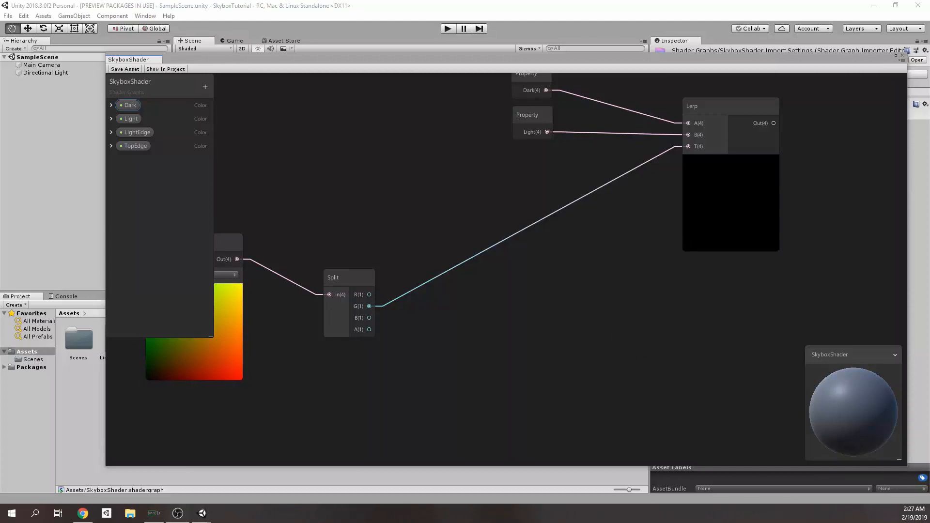
{"action": "mouse_move", "coordinate": [720, 200]}
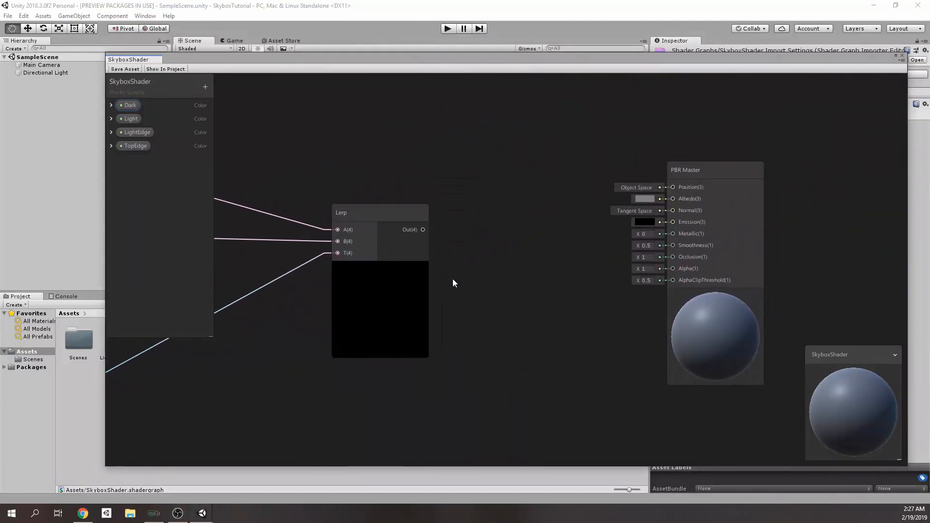
Step: Feed the Lerp output into PBR Master Albedo, save the asset and close Shader Graph
{"action": "left_click_drag", "start_coordinate": [422, 230], "coordinate": [672, 187]}
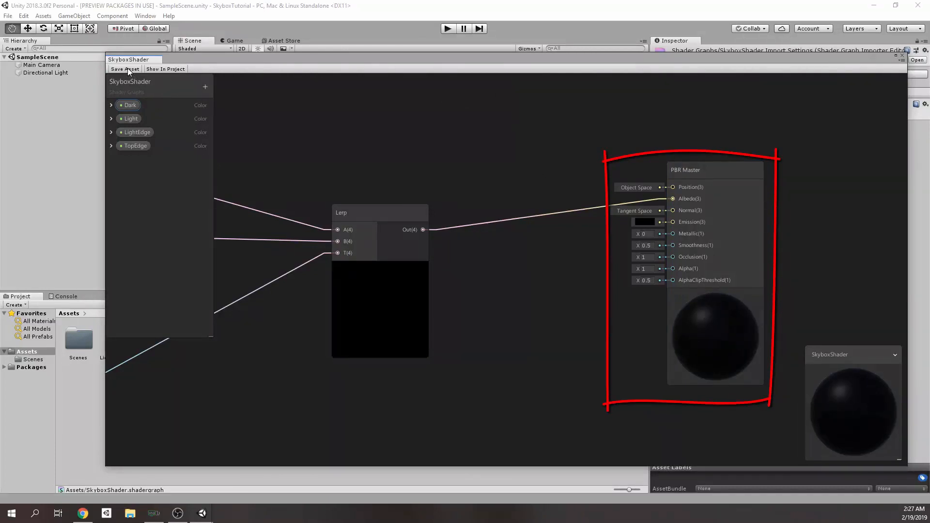
{"action": "left_click", "coordinate": [125, 69]}
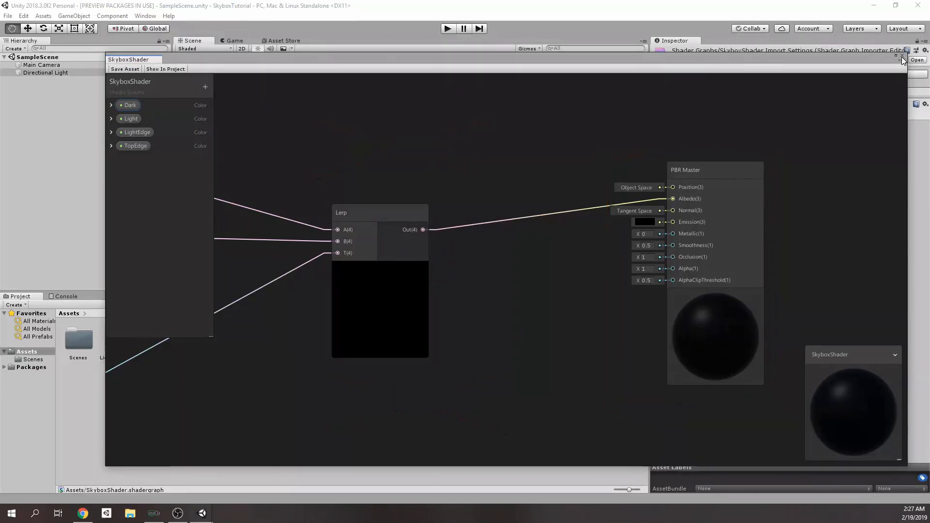
{"action": "left_click", "coordinate": [900, 56]}
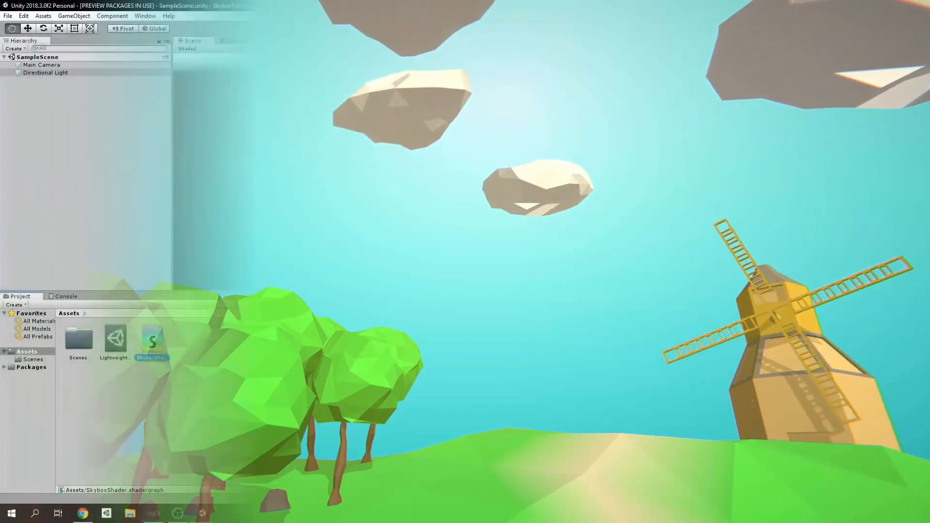
Step: Reopen SkyboxShader and give the uv_sphere a scale of 10
{"action": "double_click", "coordinate": [152, 338]}
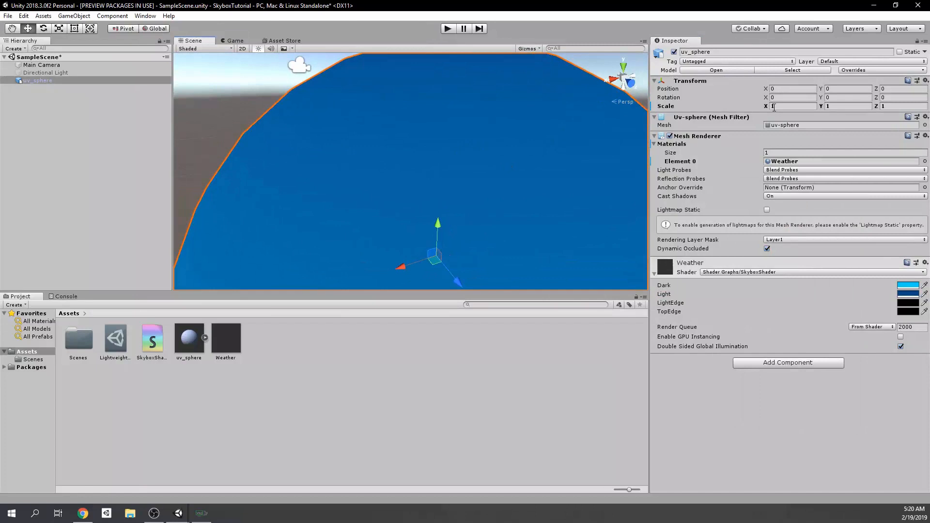
{"action": "type", "text": "10"}
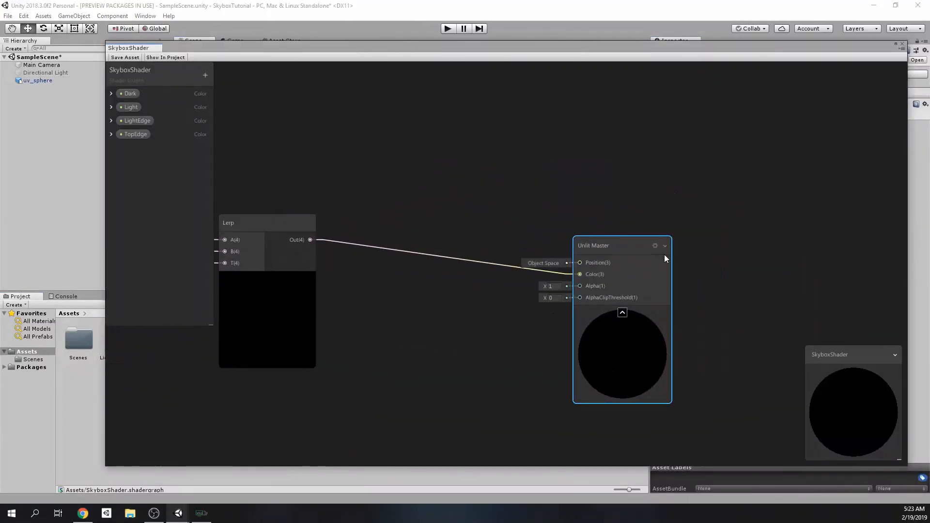
Step: Set the Unlit Master node's settings to render two-sided
{"action": "left_click", "coordinate": [655, 245]}
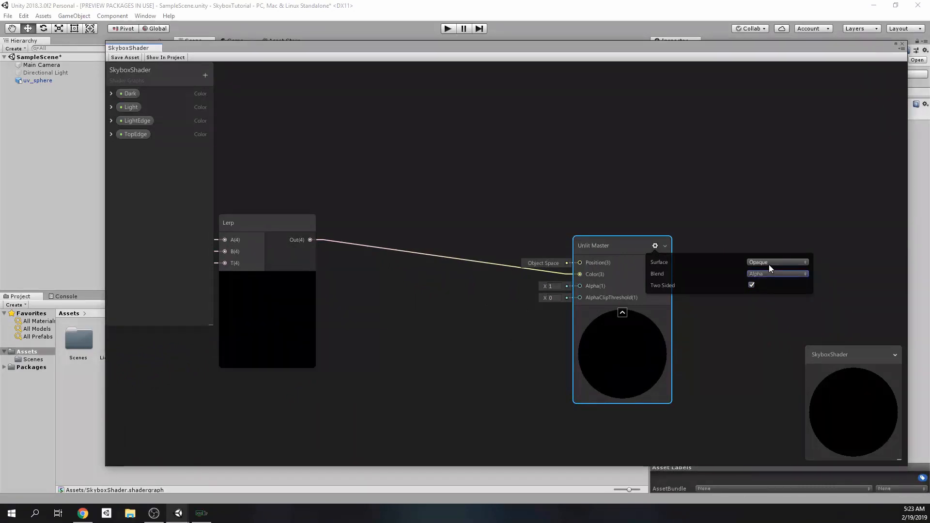
{"action": "left_click", "coordinate": [655, 245]}
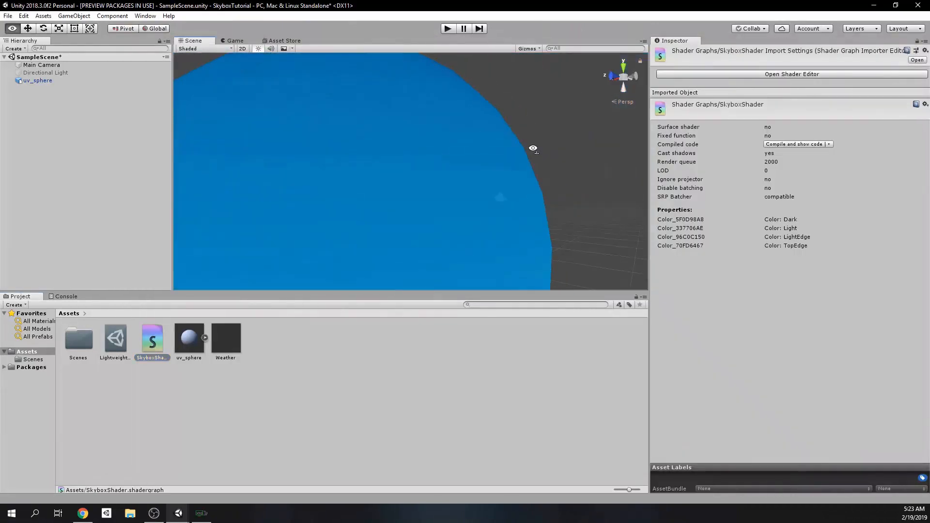
Step: Reopen the SkyboxShader asset in the Shader Graph editor
{"action": "double_click", "coordinate": [152, 337]}
{"action": "type", "text": "DarkColor"}
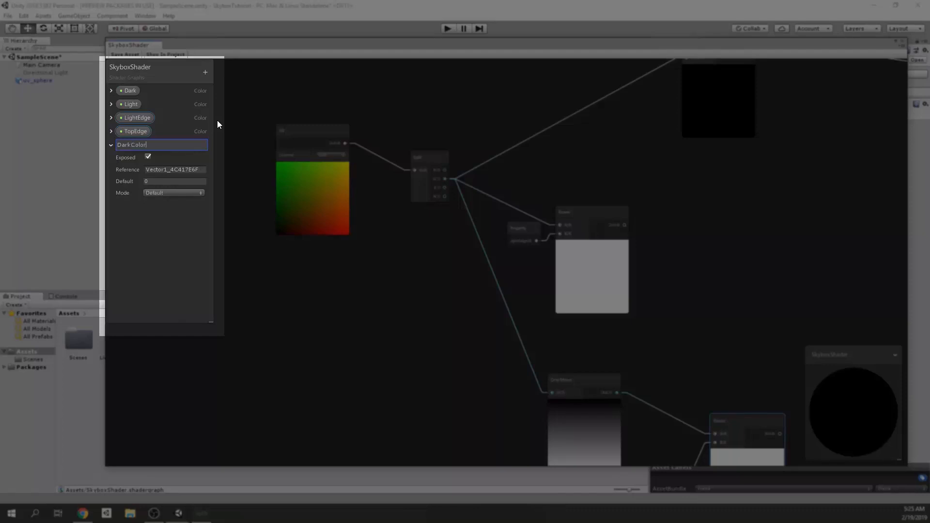
Step: Name the two new Vector1 properties DarkColorStrength and LightColorStrength
{"action": "type", "text": "Strength"}
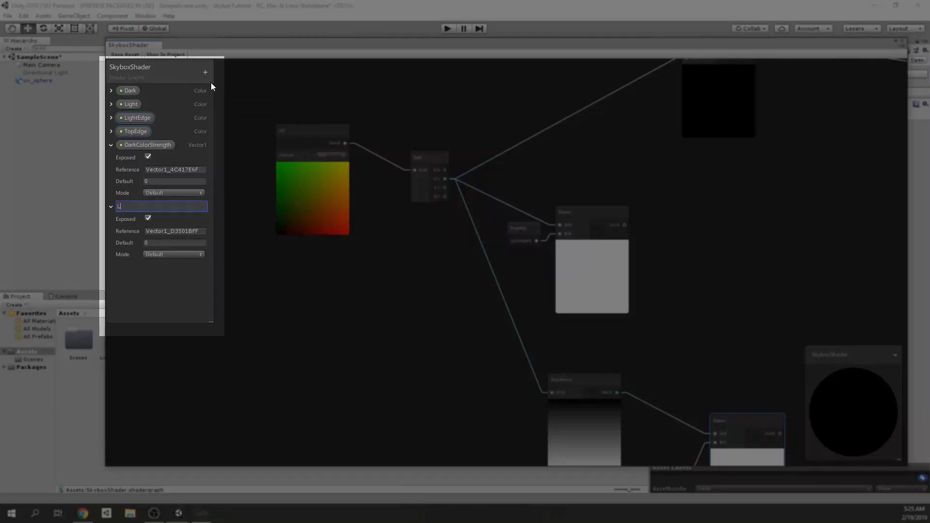
{"action": "type", "text": "LightColorStrength"}
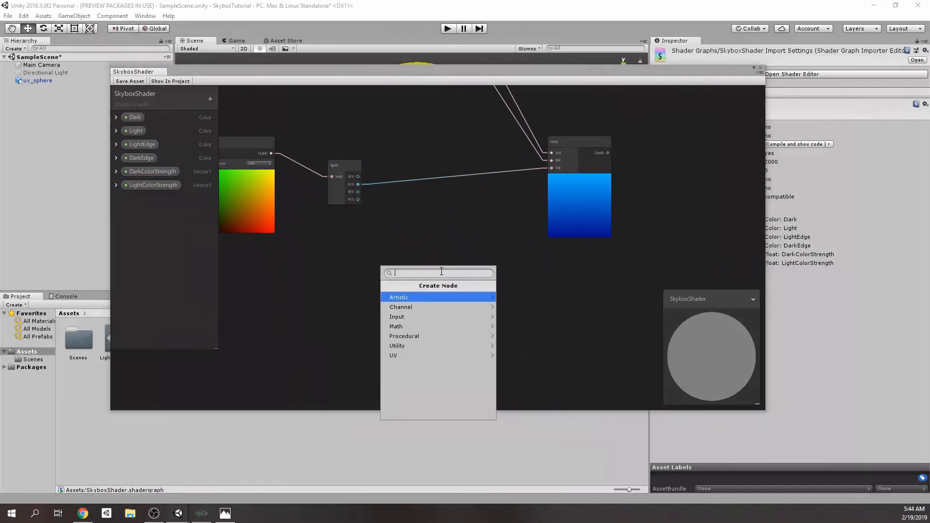
Step: Add a Power node for the DarkColorStrength branch and a second Power node for the inverted branch
{"action": "type", "text": "pow"}
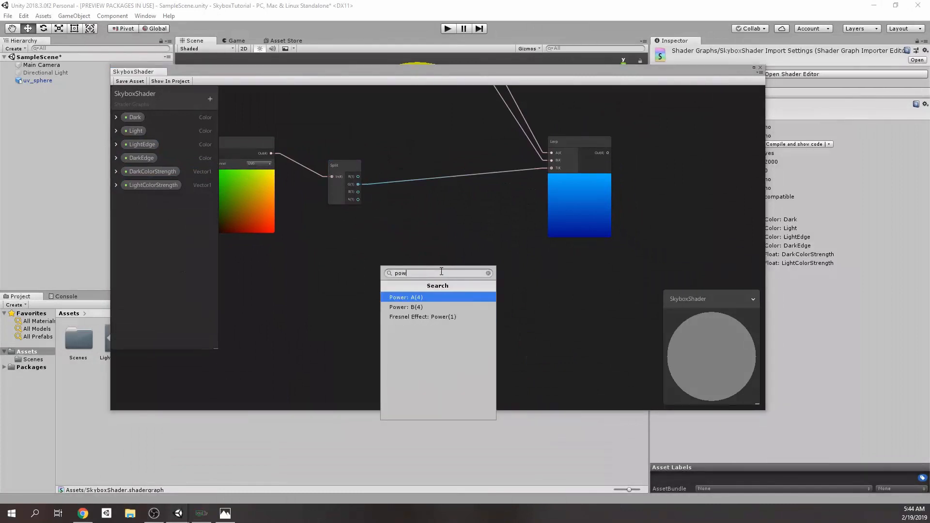
{"action": "left_click", "coordinate": [406, 296]}
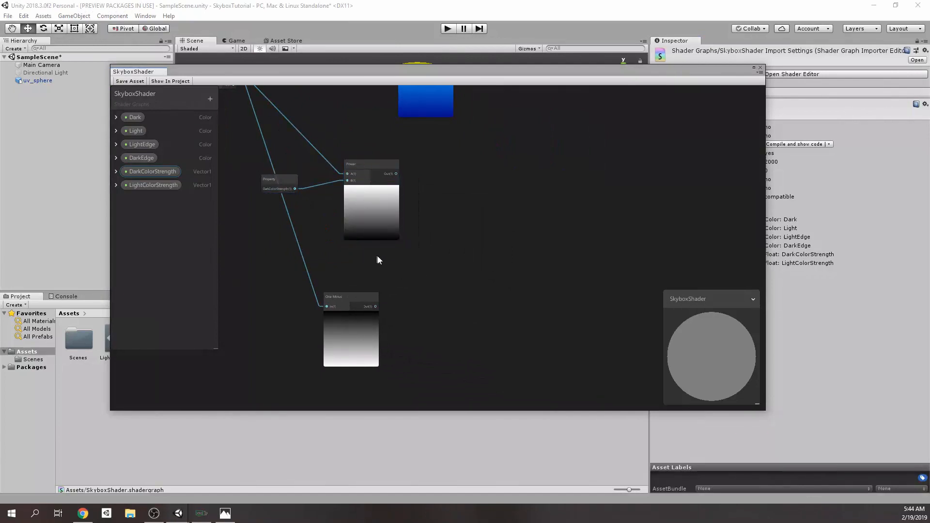
{"action": "type", "text": "po"}
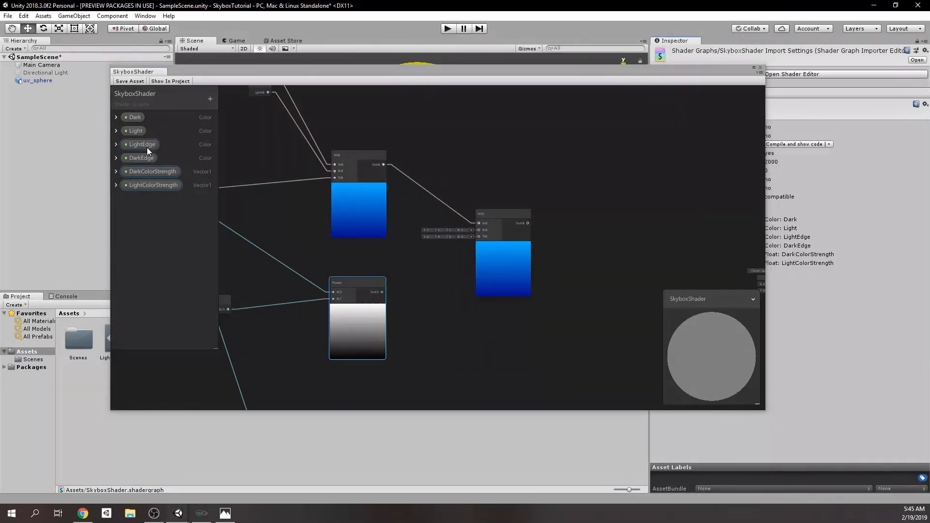
Step: Wire the Power output into the Lerp blend and close the finished shader graph
{"action": "left_click_drag", "start_coordinate": [141, 144], "coordinate": [427, 230]}
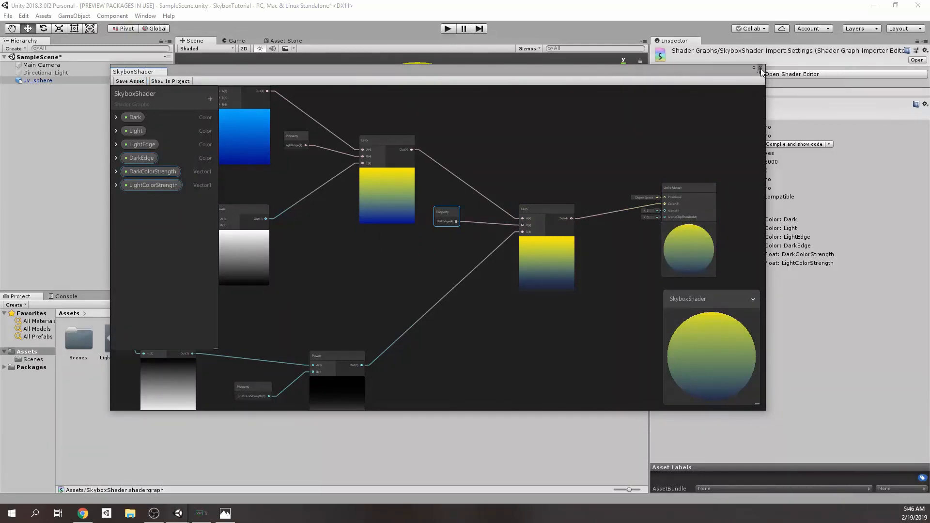
{"action": "left_click", "coordinate": [761, 68]}
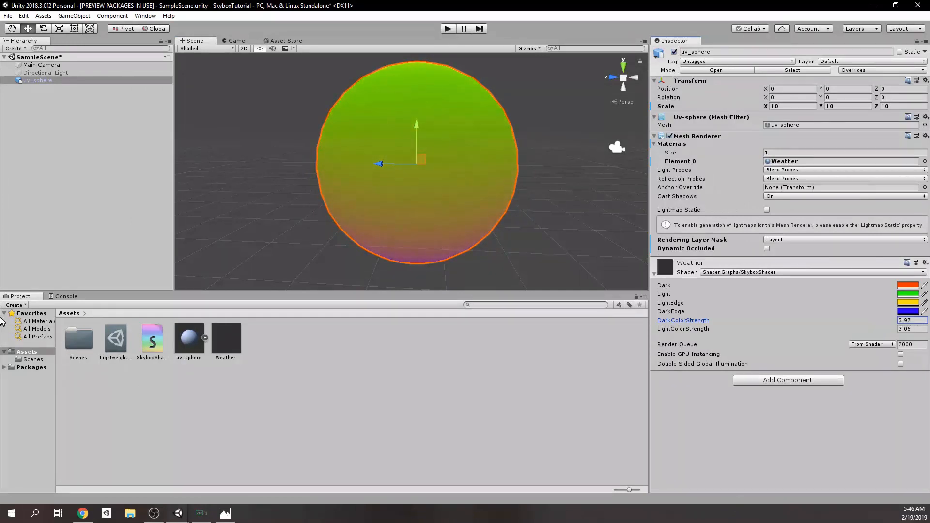
{"action": "mouse_move", "coordinate": [83, 401]}
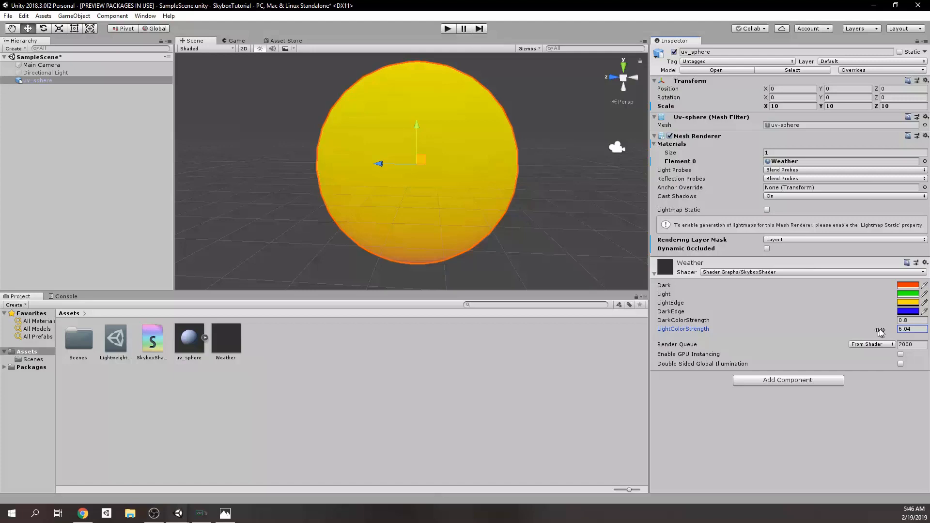
Step: Set a Weather material colour-strength value to 2 in the Inspector
{"action": "type", "text": "2"}
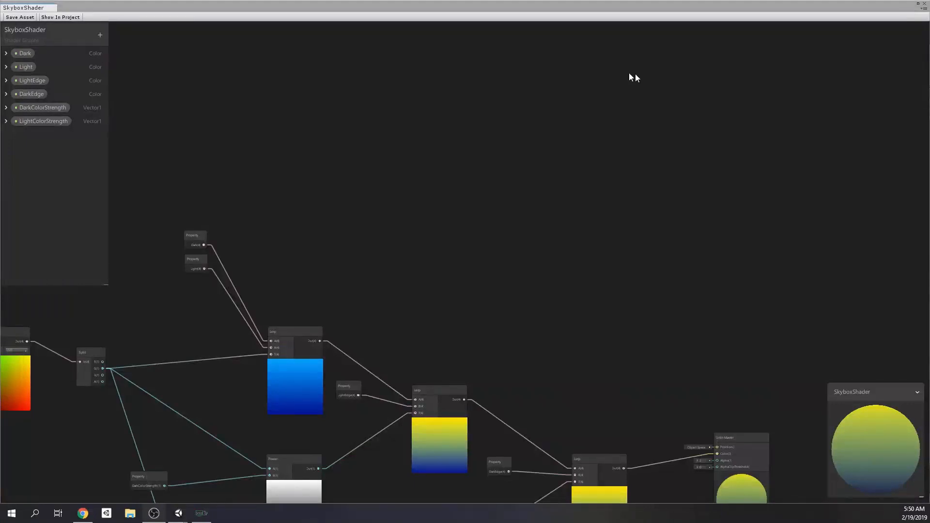
{"action": "mouse_move", "coordinate": [100, 42]}
{"action": "type", "text": "StarBlending"}
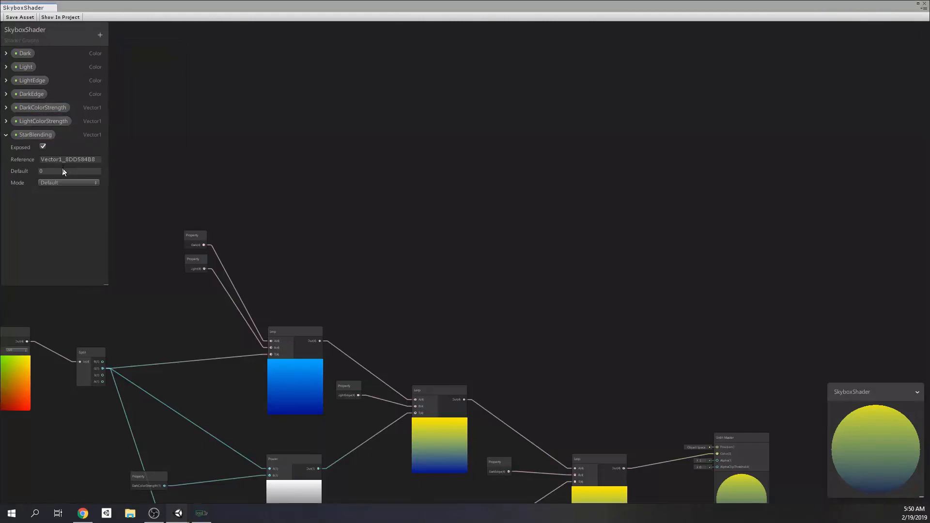
Step: Give the StarBlending slider property a default value of 0.3
{"action": "left_click", "coordinate": [68, 182]}
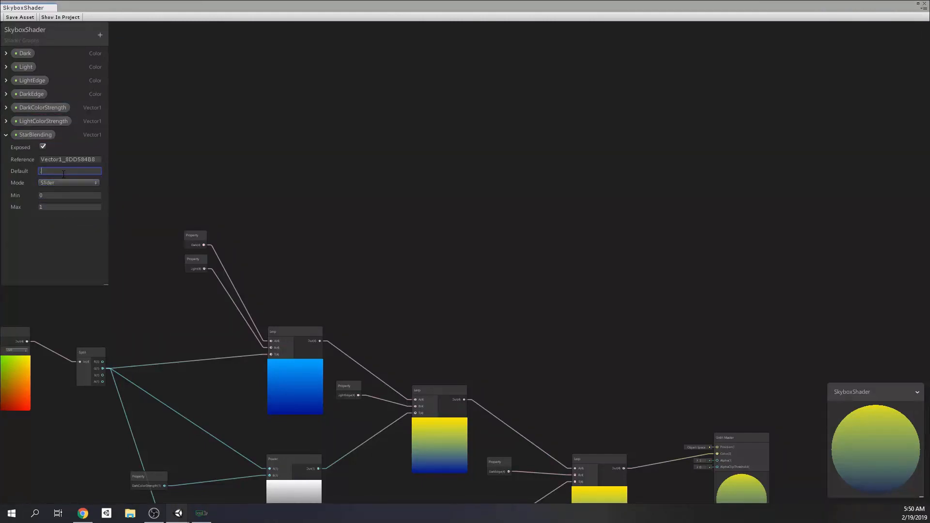
{"action": "type", "text": "0.3"}
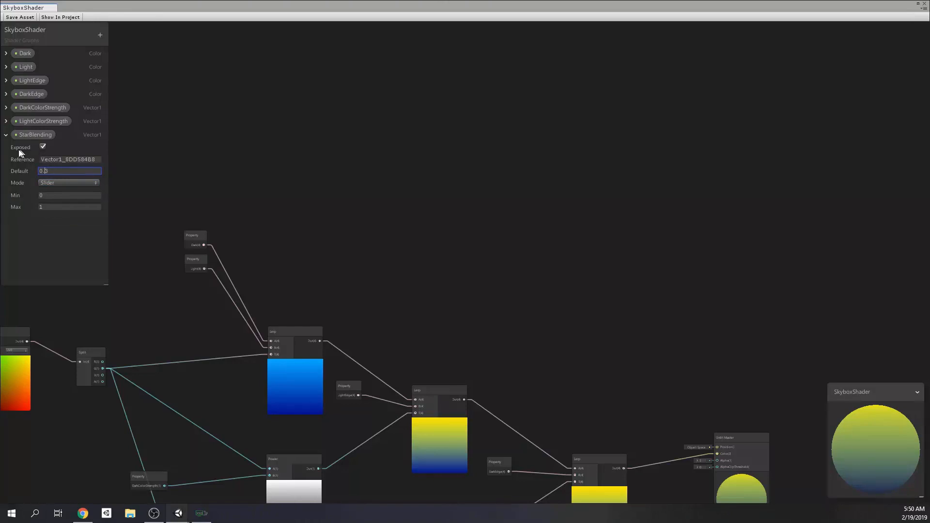
{"action": "left_click", "coordinate": [6, 134]}
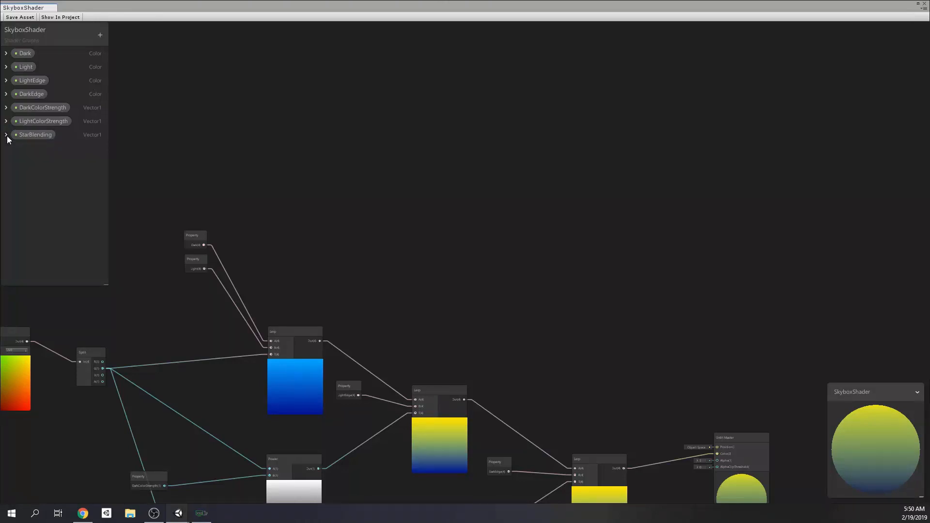
Step: Add a Boolean property named Enable Stars to the Blackboard
{"action": "left_click", "coordinate": [100, 35]}
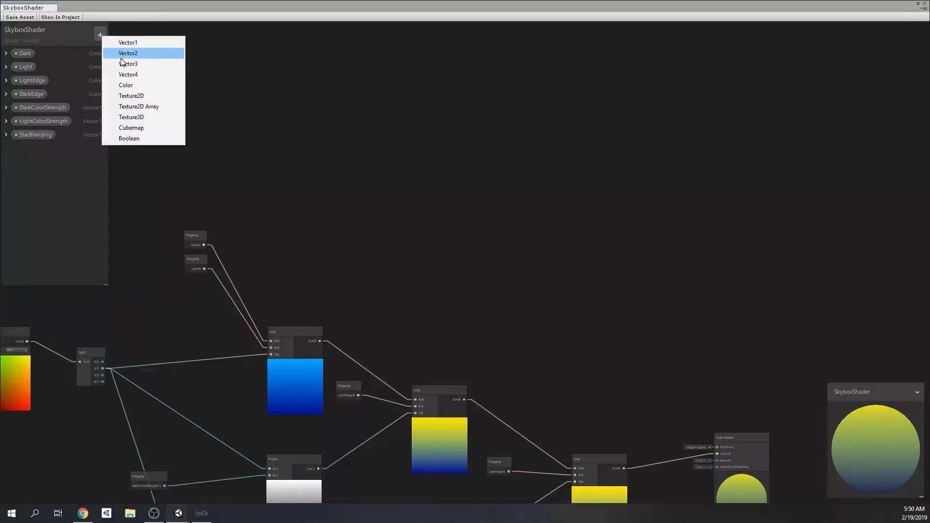
{"action": "left_click", "coordinate": [128, 138]}
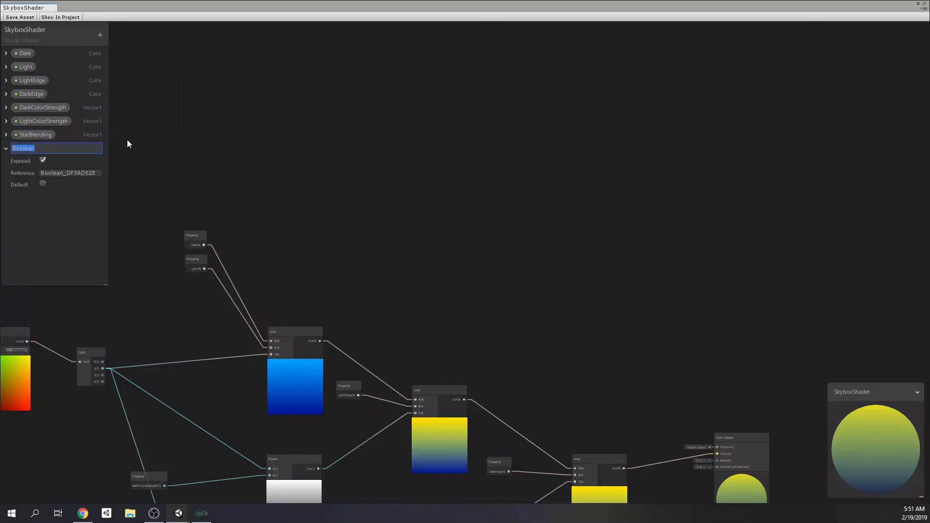
{"action": "type", "text": "Enable Stars"}
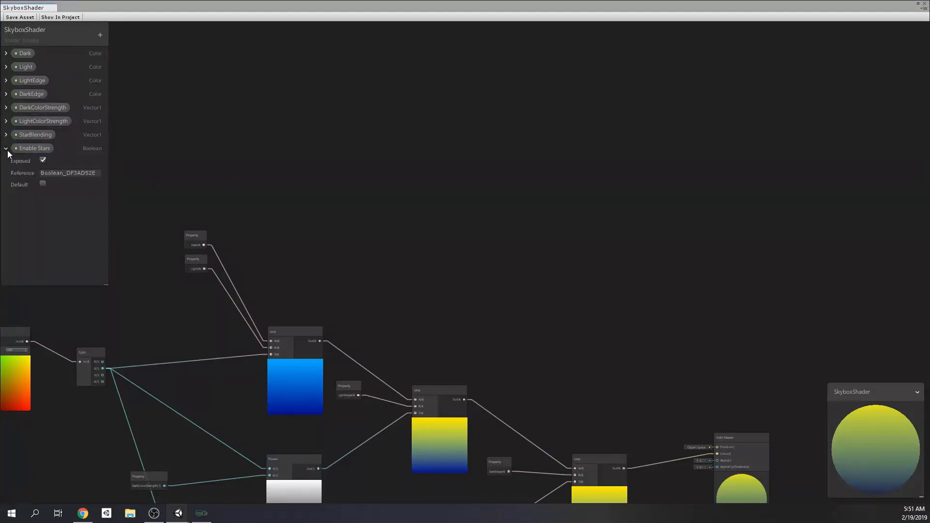
{"action": "left_click", "coordinate": [6, 147]}
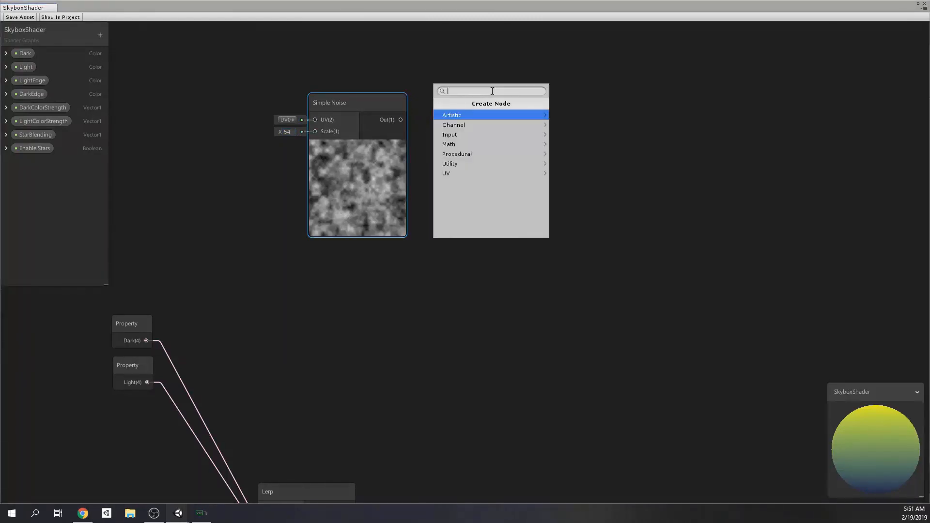
Step: Add a Replace Color node after Simple Noise, pick its source colour and set range 0.25
{"action": "type", "text": "replac"}
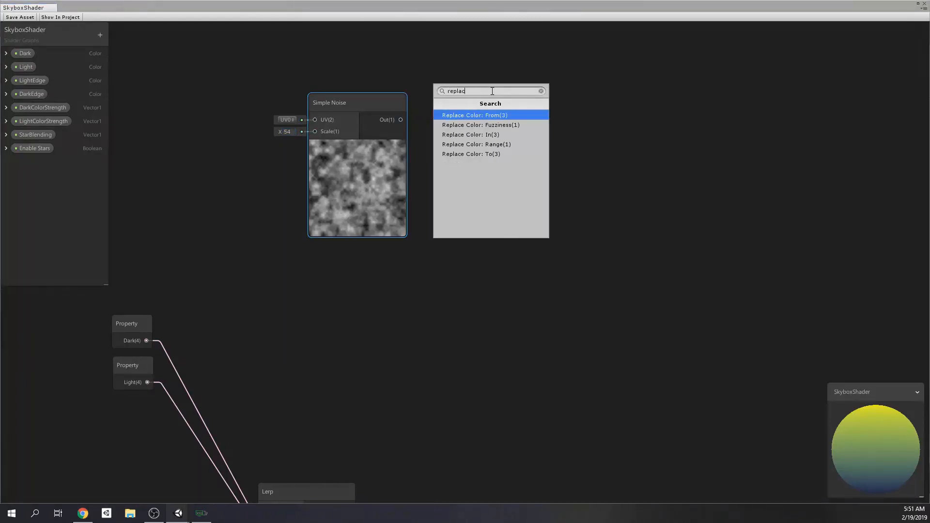
{"action": "left_click", "coordinate": [474, 115]}
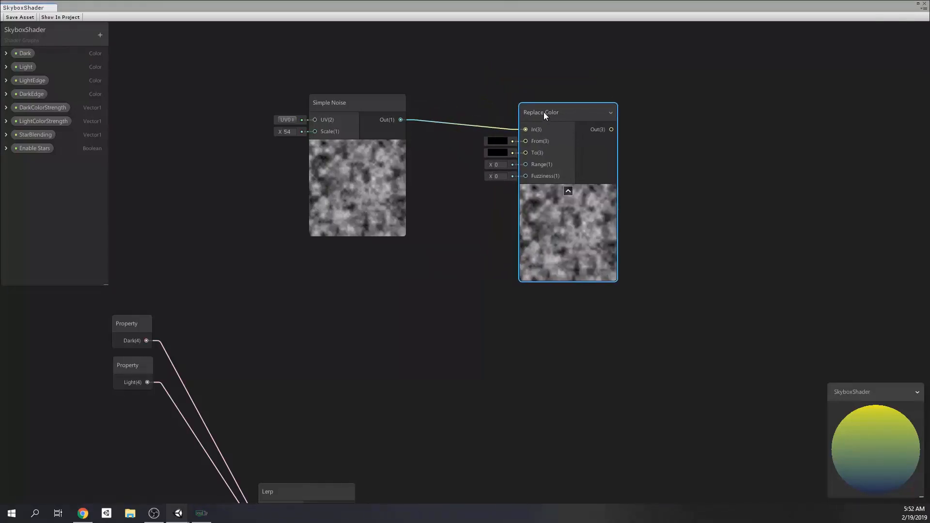
{"action": "left_click", "coordinate": [498, 141]}
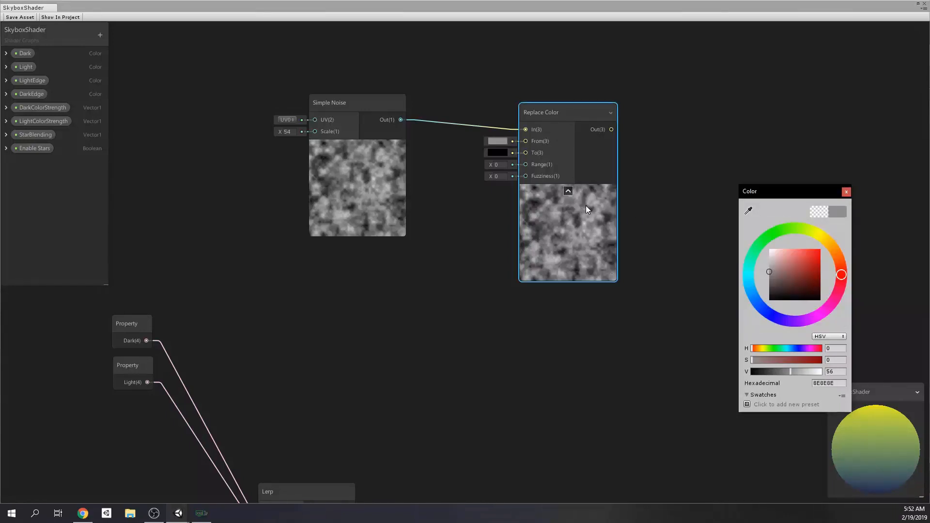
{"action": "left_click", "coordinate": [845, 191]}
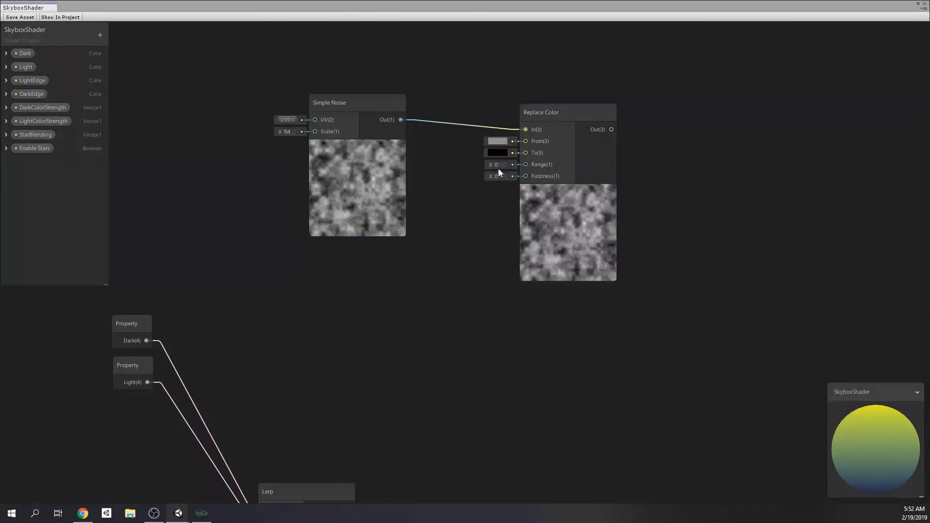
{"action": "type", "text": "0.25"}
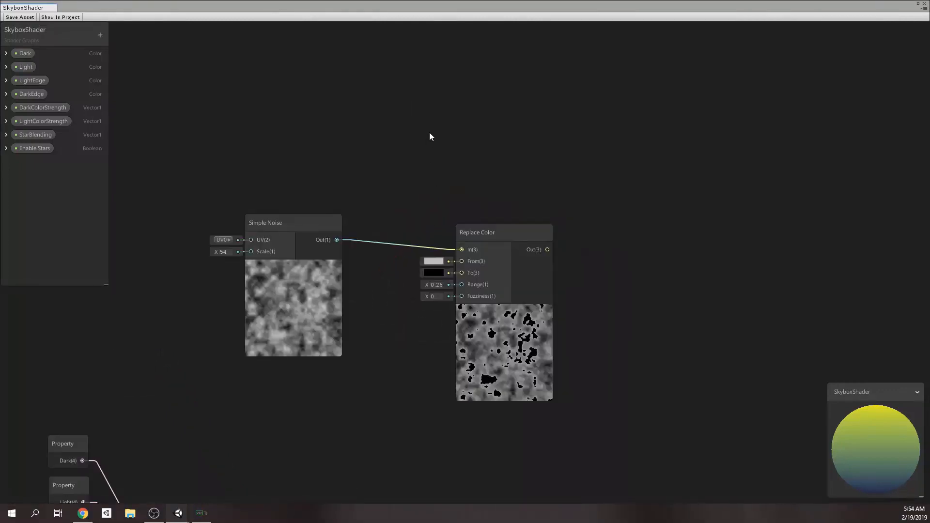
{"action": "type", "text": "t"}
{"action": "type", "text": "3"}
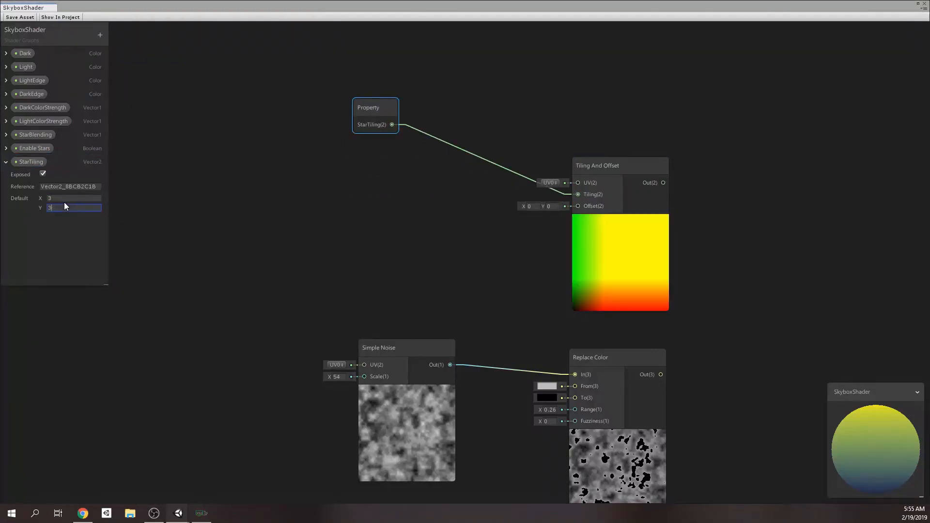
Step: Add a Vector 1 node and arrange the vector nodes beside Time
{"action": "type", "text": "vec"}
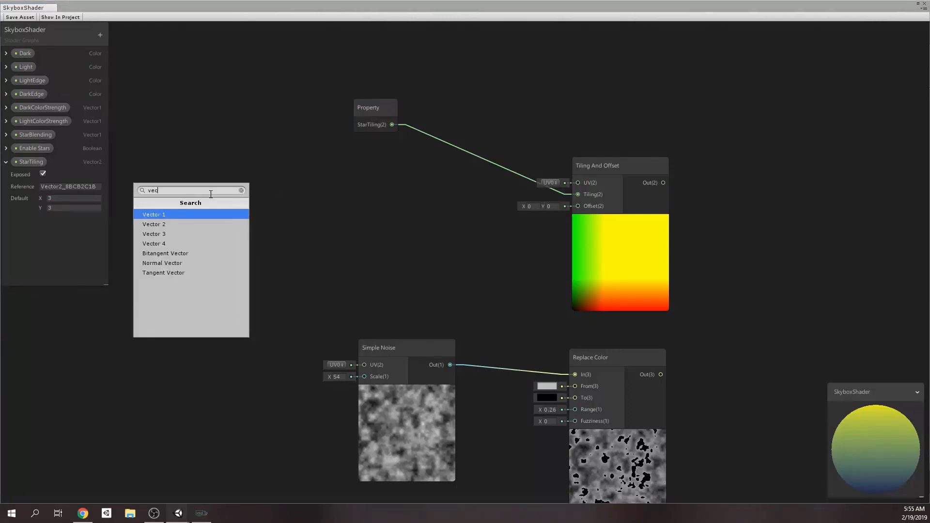
{"action": "left_click", "coordinate": [154, 214]}
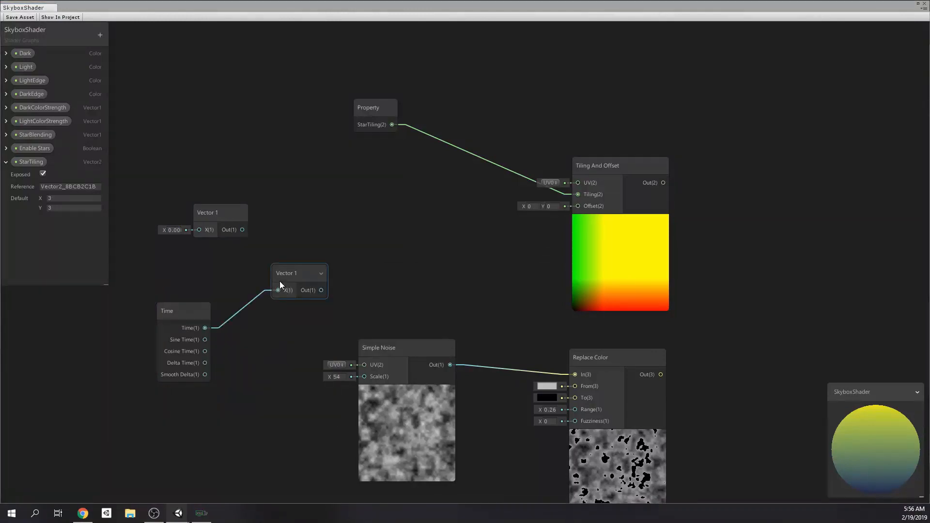
{"action": "left_click", "coordinate": [300, 281]}
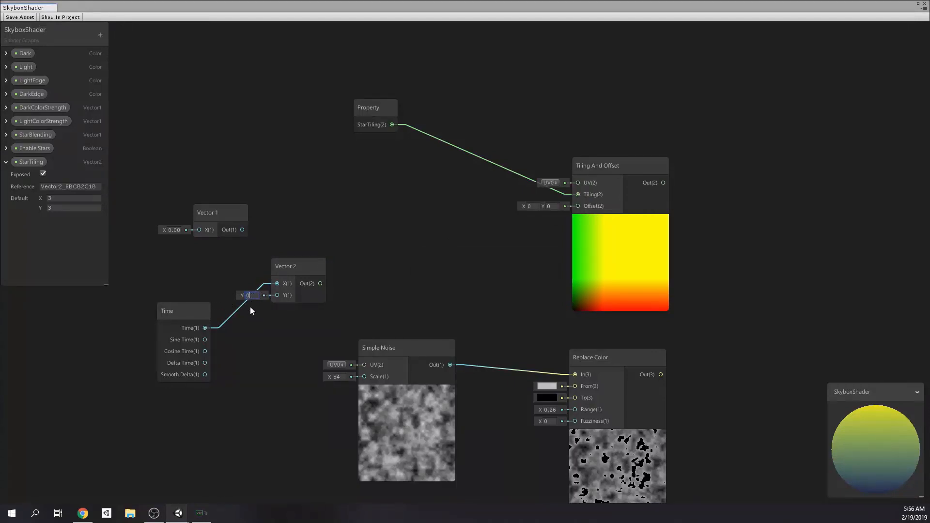
{"action": "left_click_drag", "start_coordinate": [285, 265], "coordinate": [254, 300]}
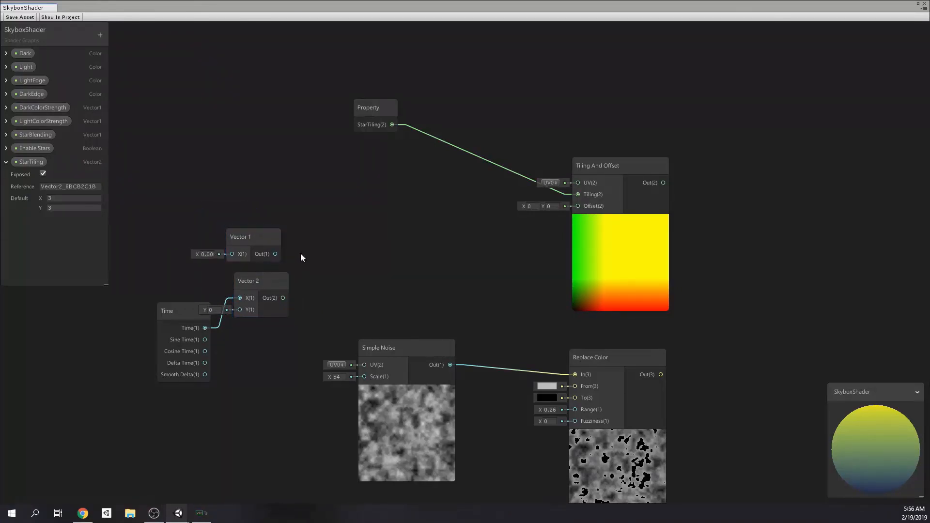
Step: Connect the Vector 1 value into a new Multiply node with its preview collapsed
{"action": "left_click_drag", "start_coordinate": [274, 253], "coordinate": [313, 263]}
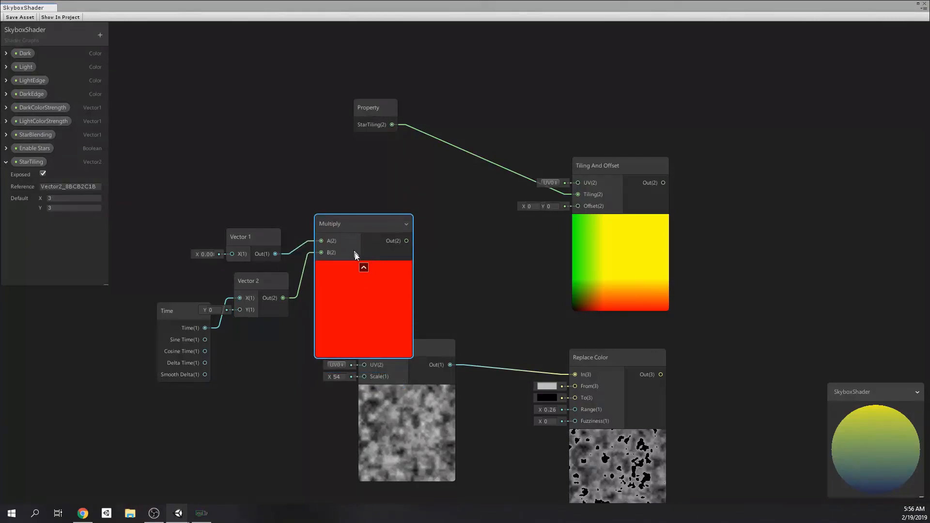
{"action": "left_click", "coordinate": [363, 268]}
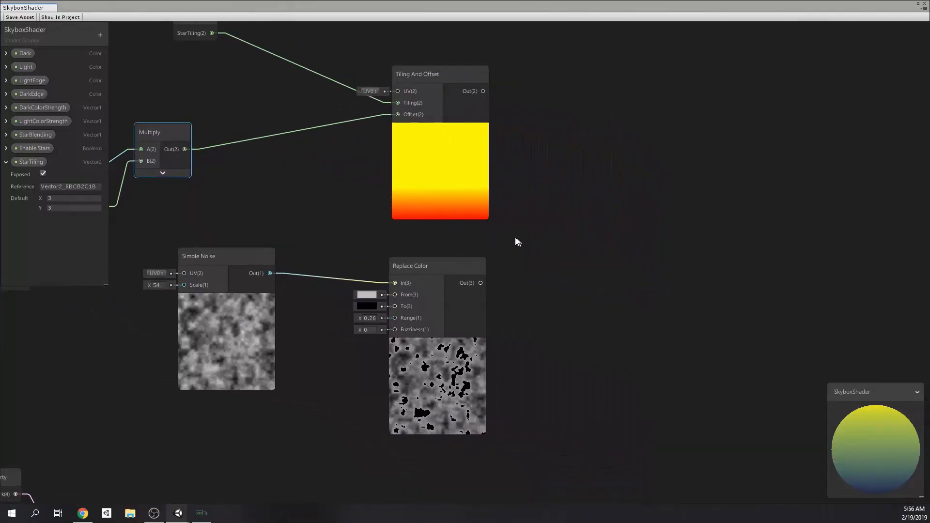
Step: Feed Tiling And Offset into a Voronoi node with angle offset 4 and cell density 32
{"action": "left_click_drag", "start_coordinate": [517, 241], "coordinate": [551, 196]}
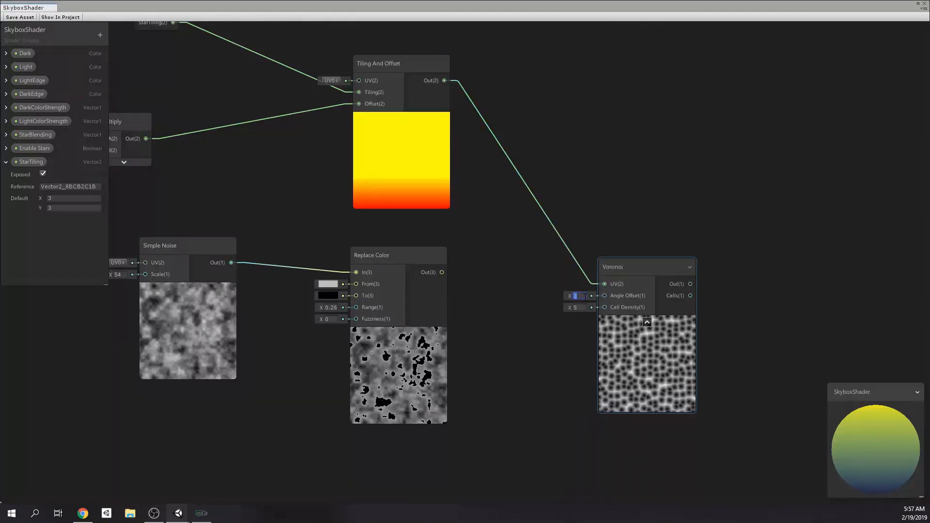
{"action": "type", "text": "4"}
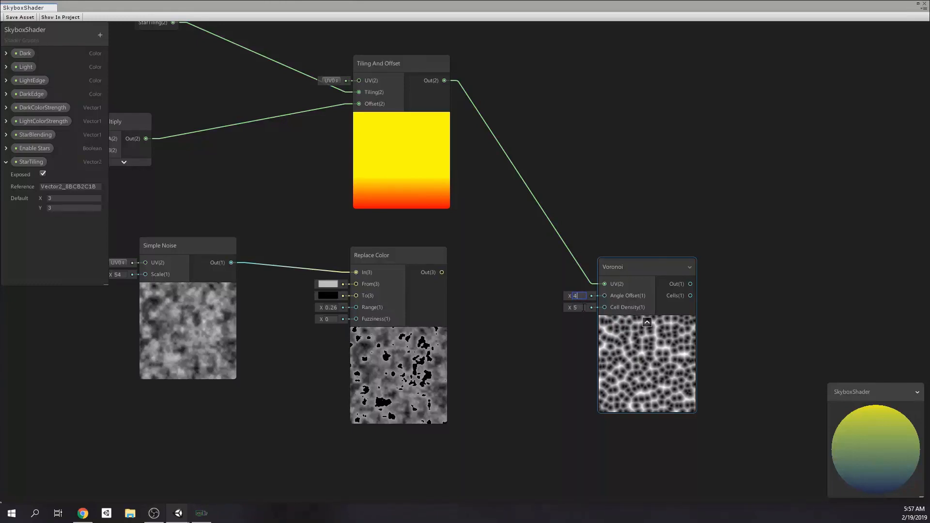
{"action": "left_click", "coordinate": [576, 307]}
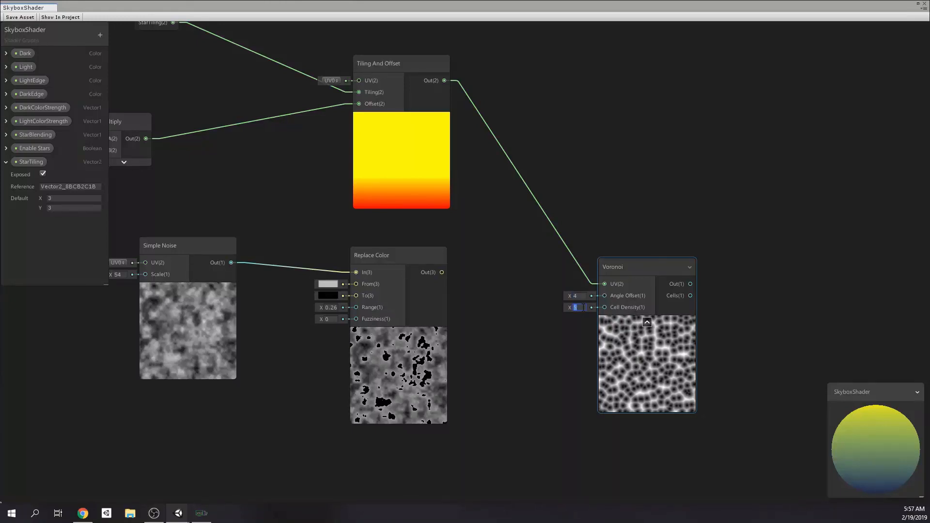
{"action": "type", "text": "32"}
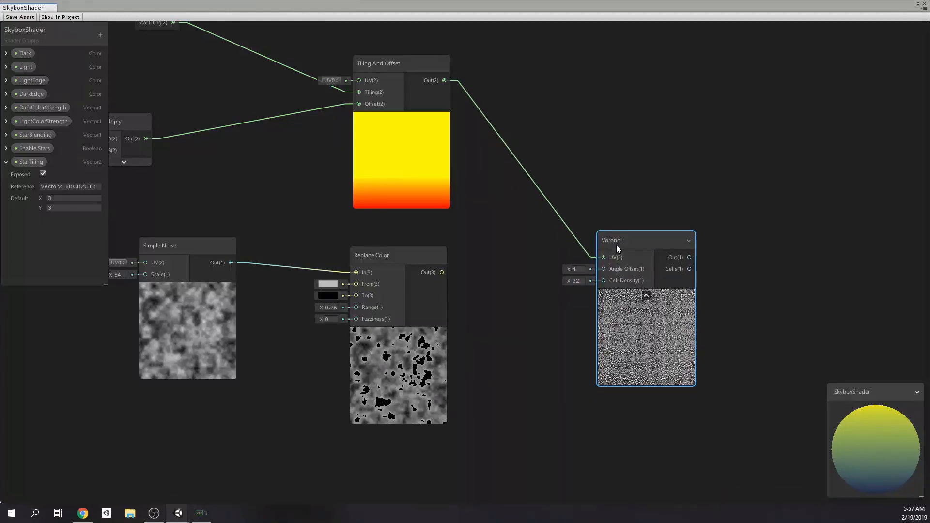
{"action": "left_click_drag", "start_coordinate": [617, 240], "coordinate": [604, 103]}
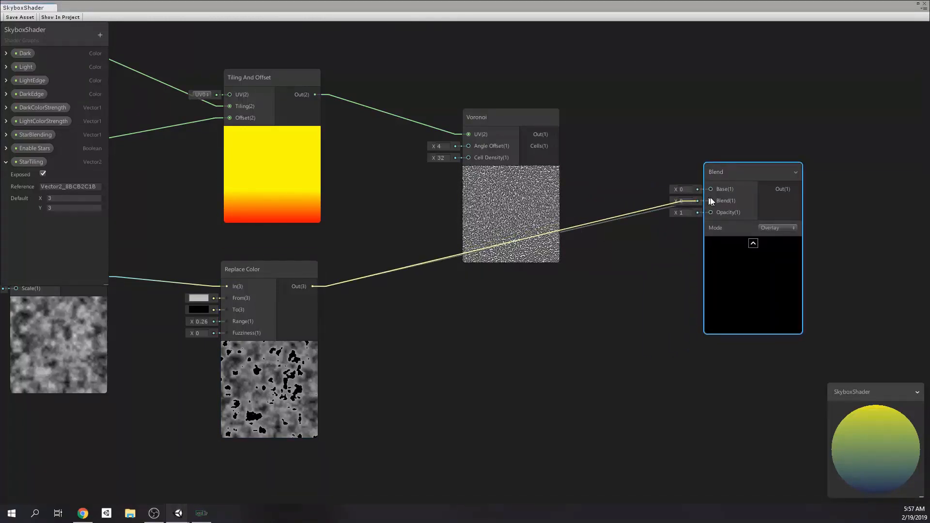
Step: Connect Voronoi to Blend's Base and Replace Color to its Blend input, then adjust the opacity
{"action": "left_click_drag", "start_coordinate": [553, 134], "coordinate": [710, 189]}
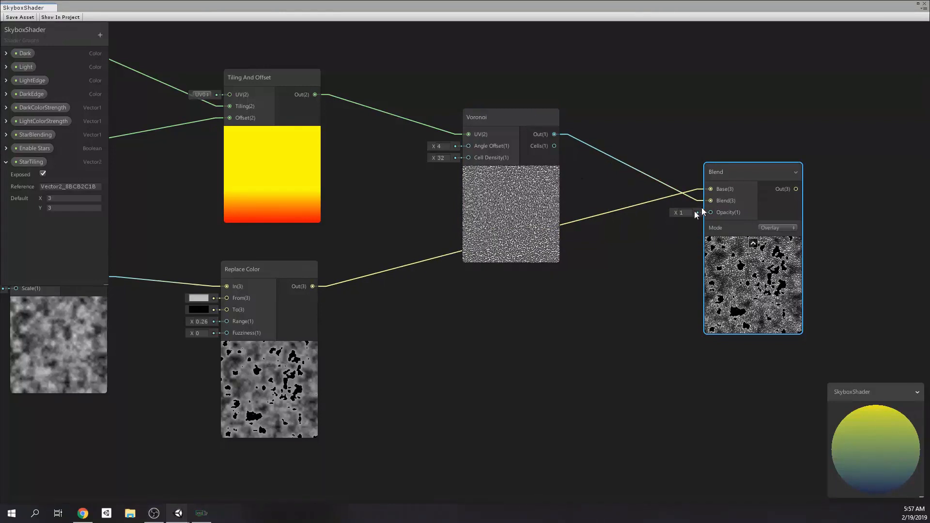
{"action": "left_click_drag", "start_coordinate": [681, 212], "coordinate": [690, 212]}
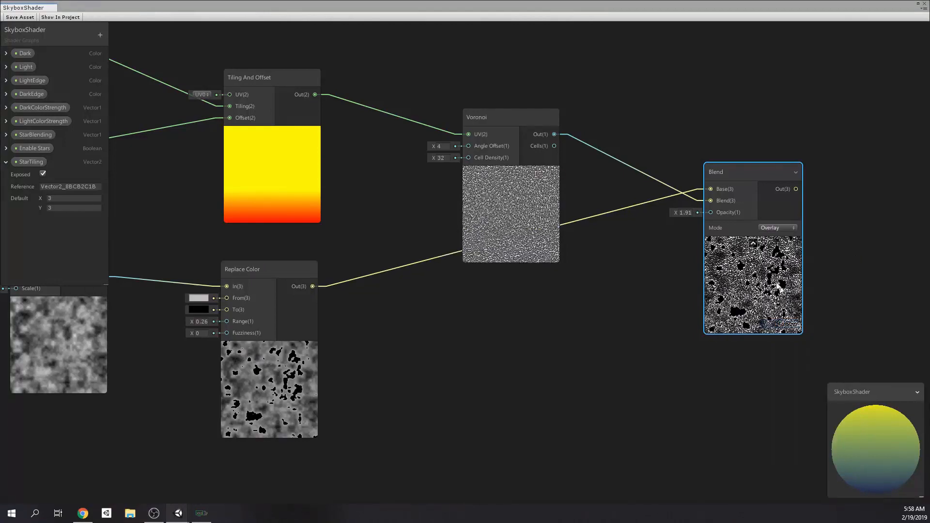
{"action": "left_click", "coordinate": [777, 227]}
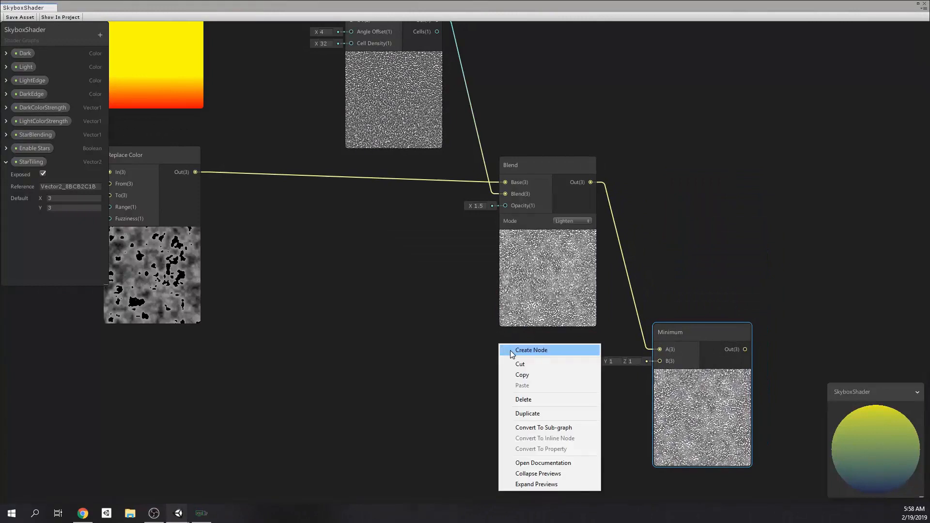
Step: Feed a Vector 1 of 0.25 into the Minimum node's B input and pull its output onward
{"action": "left_click", "coordinate": [531, 350]}
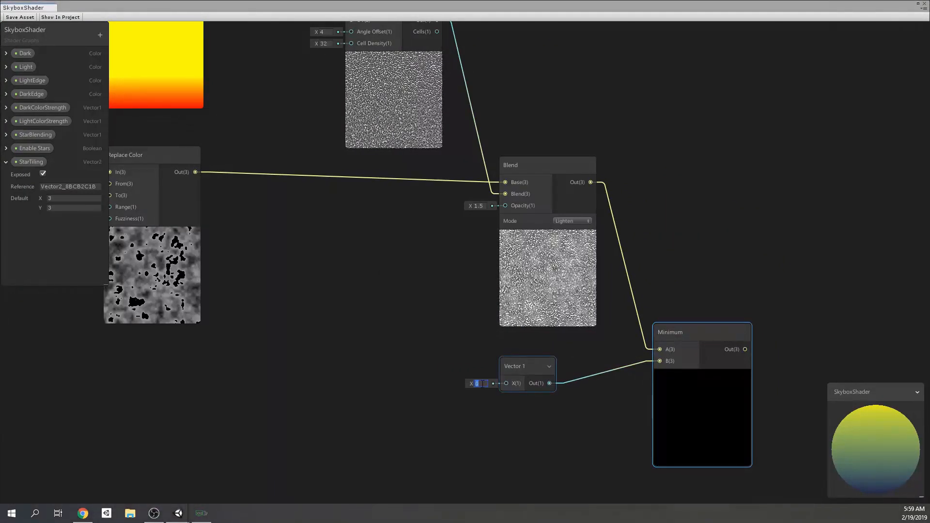
{"action": "type", "text": ".25"}
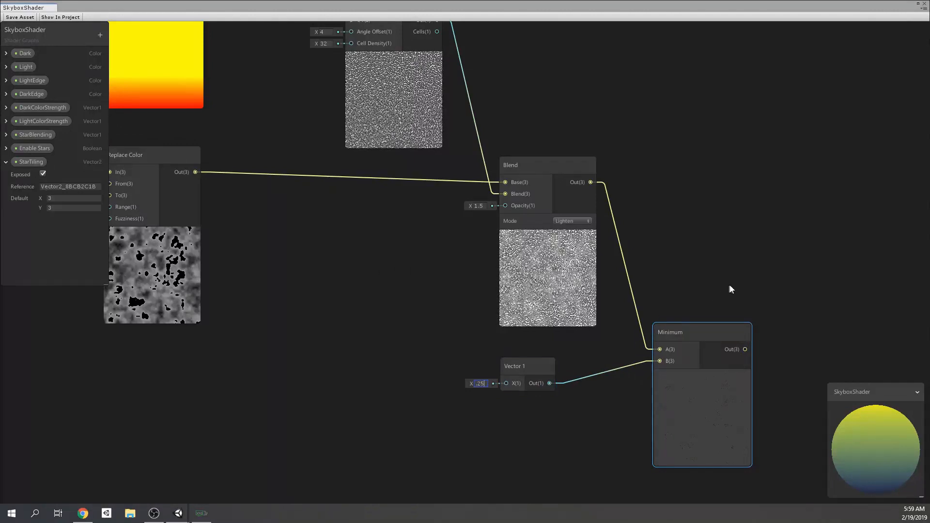
{"action": "type", "text": "0.25"}
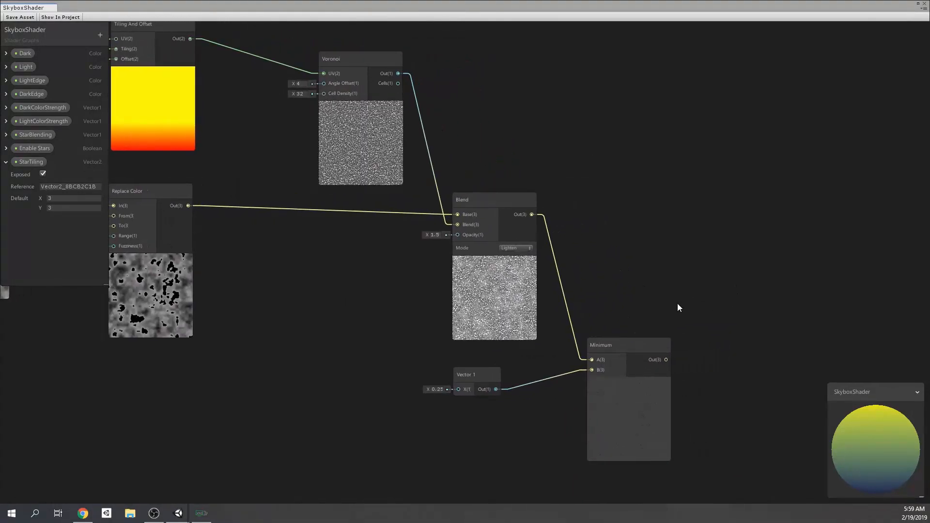
{"action": "left_click", "coordinate": [627, 344]}
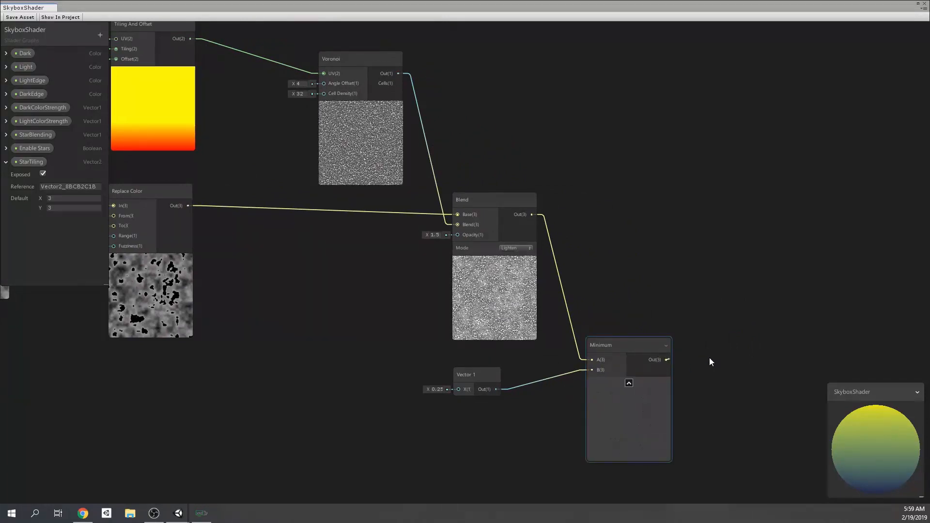
Step: Add a One Minus node after Minimum and feed it into a new Replace Color node
{"action": "type", "text": "one"}
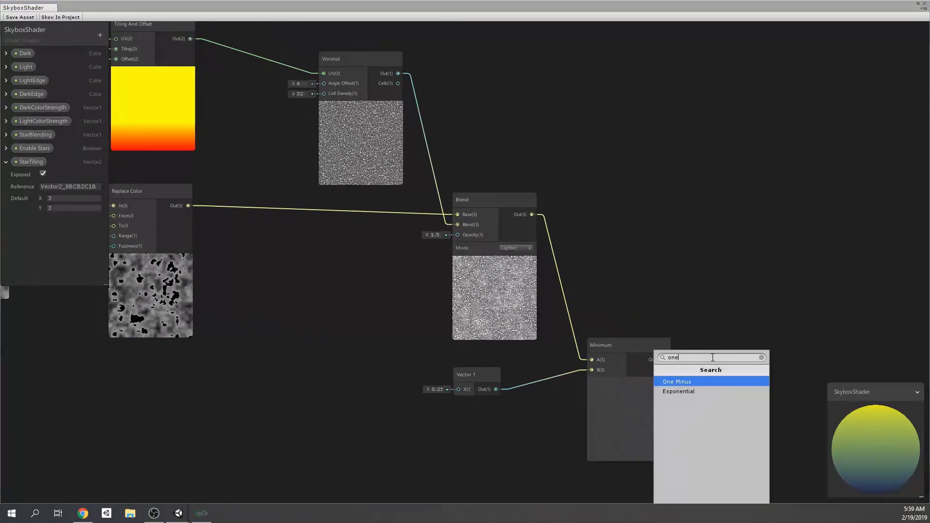
{"action": "left_click", "coordinate": [677, 381]}
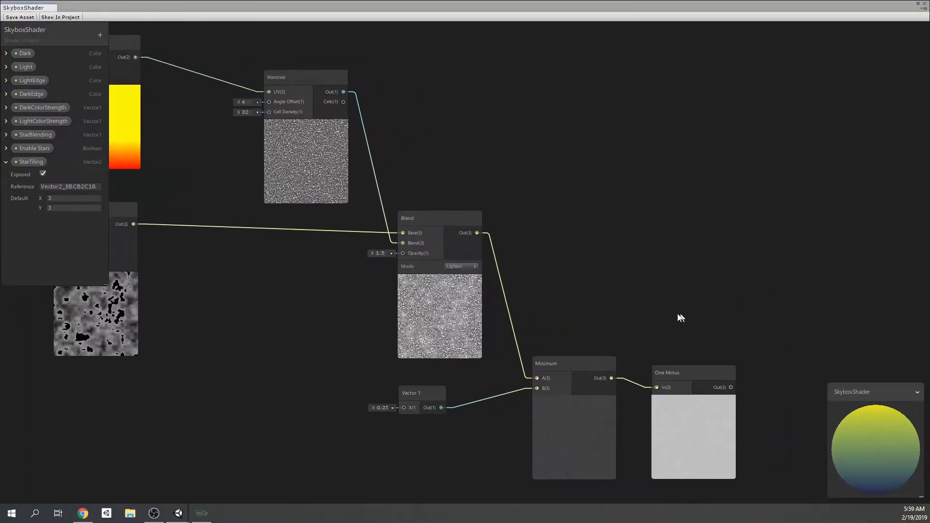
{"action": "left_click_drag", "start_coordinate": [680, 318], "coordinate": [666, 271]}
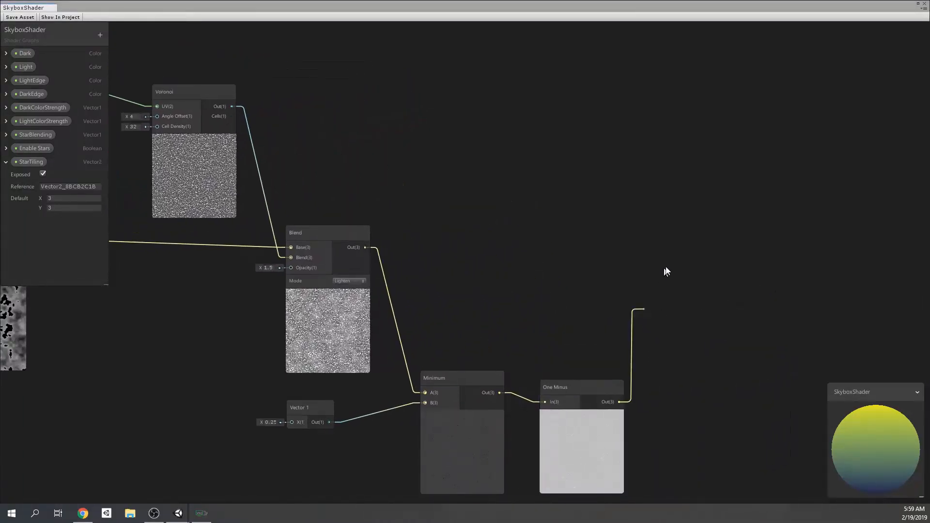
{"action": "type", "text": "repl"}
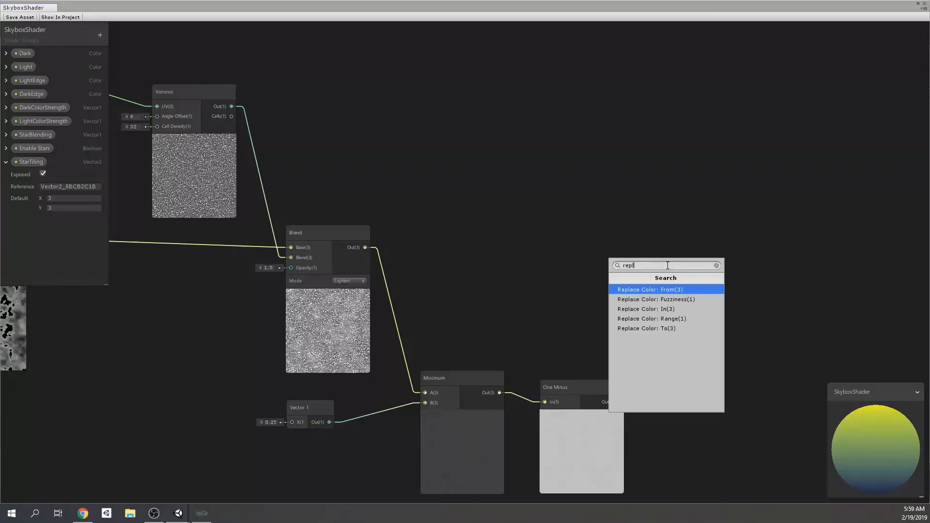
{"action": "left_click", "coordinate": [649, 289]}
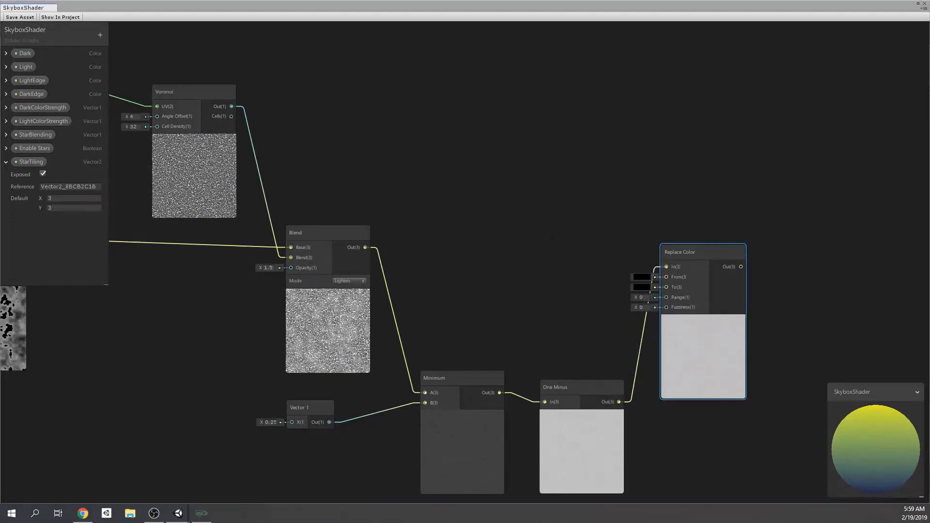
Step: Set the Replace Color From colour to near-white and its Range to 0.2
{"action": "left_click", "coordinate": [641, 279]}
{"action": "type", "text": "E6E6E6"}
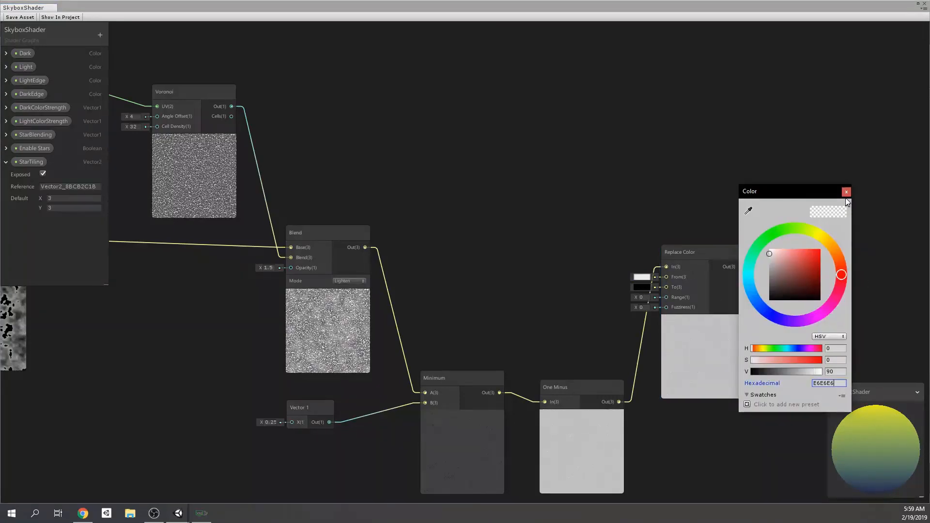
{"action": "left_click", "coordinate": [845, 191]}
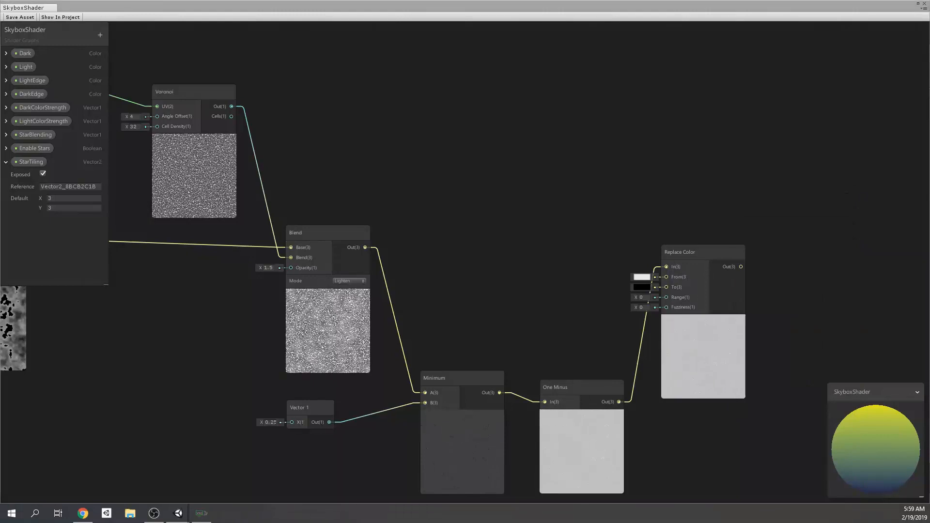
{"action": "left_click", "coordinate": [643, 297]}
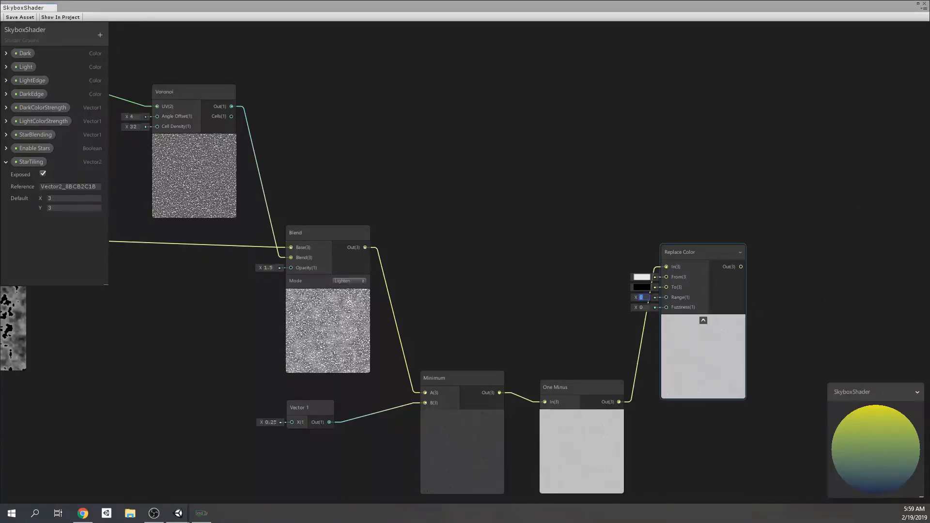
{"action": "type", "text": ".2"}
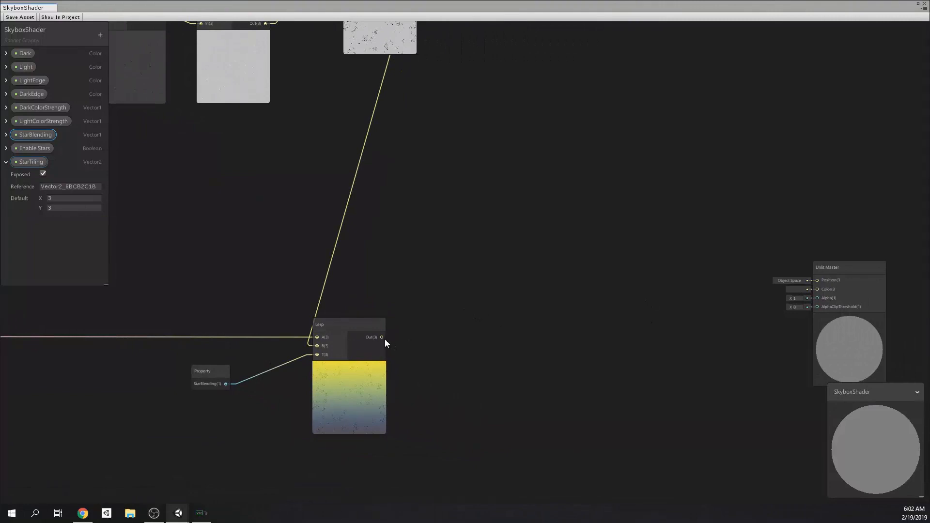
Step: Add a Blend node fed by the star Lerp, with the gradient Lerp as its Base
{"action": "left_click", "coordinate": [383, 337]}
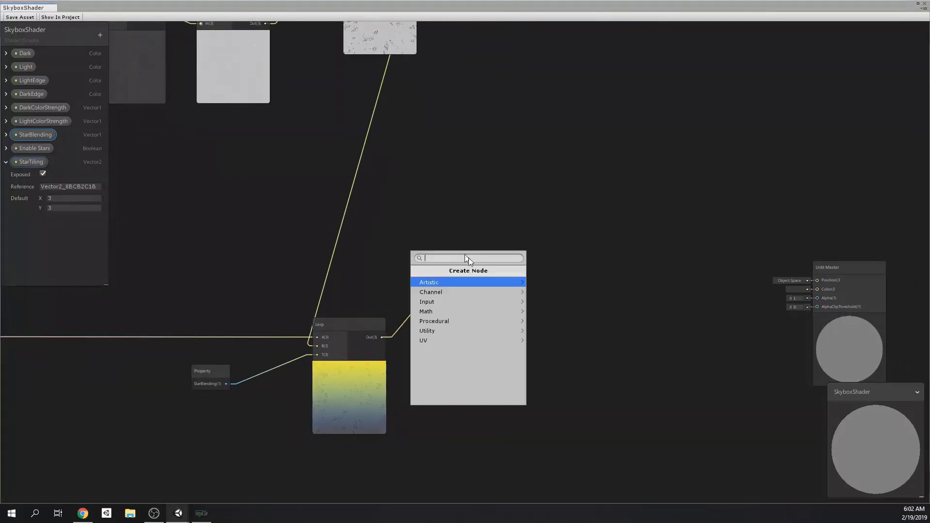
{"action": "type", "text": "ble"}
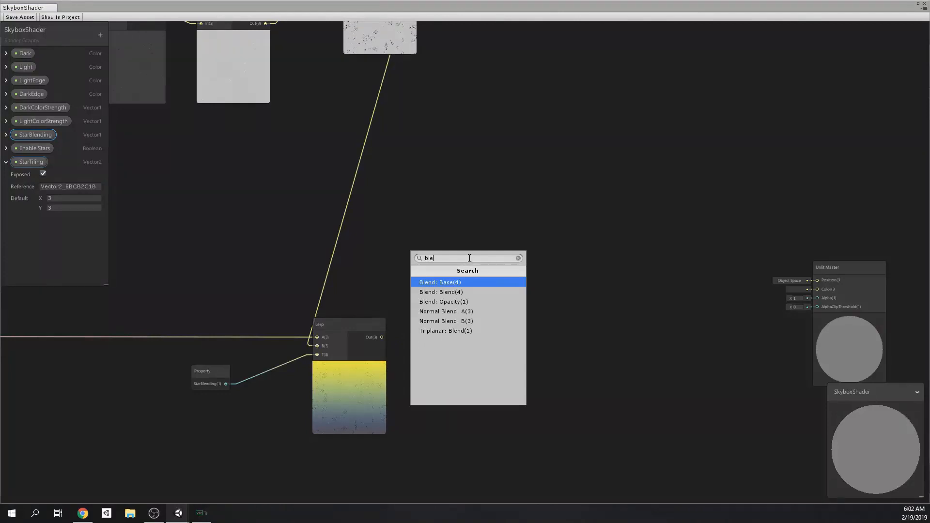
{"action": "type", "text": "nd"}
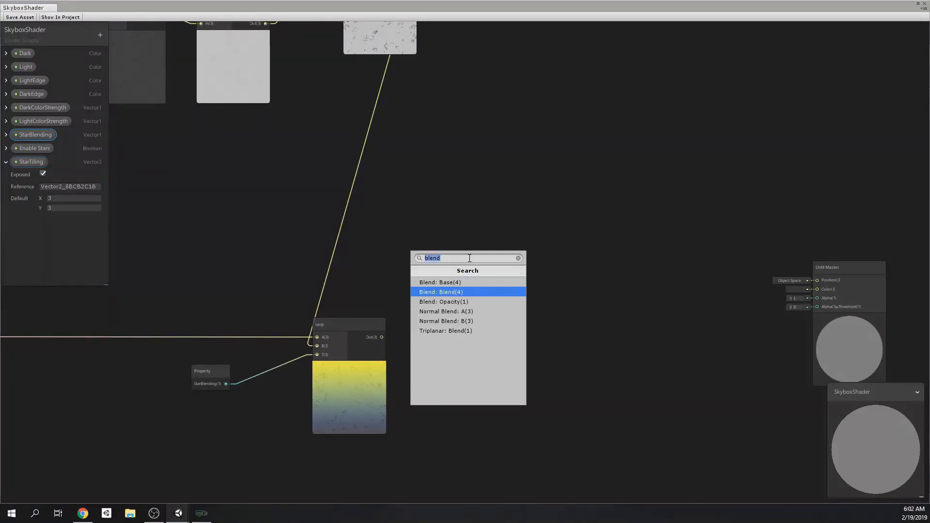
{"action": "left_click", "coordinate": [440, 292]}
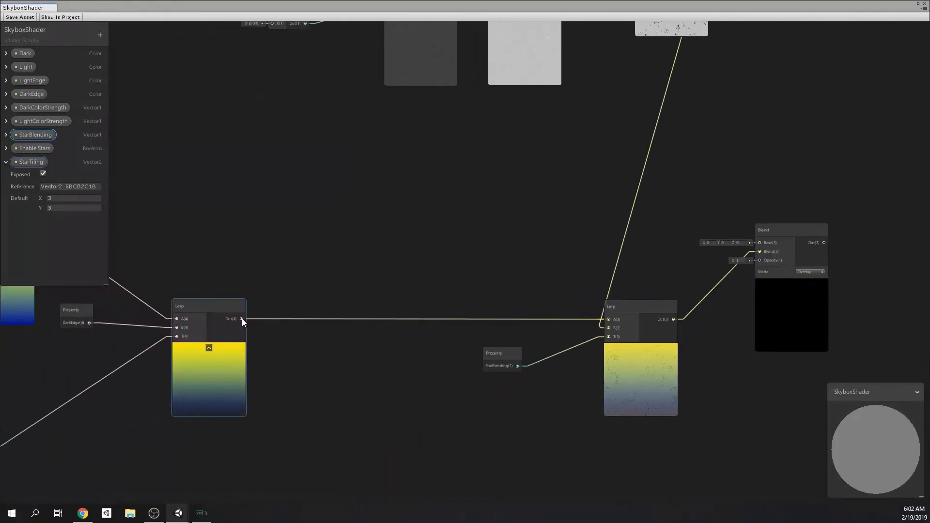
{"action": "left_click_drag", "start_coordinate": [242, 318], "coordinate": [759, 242]}
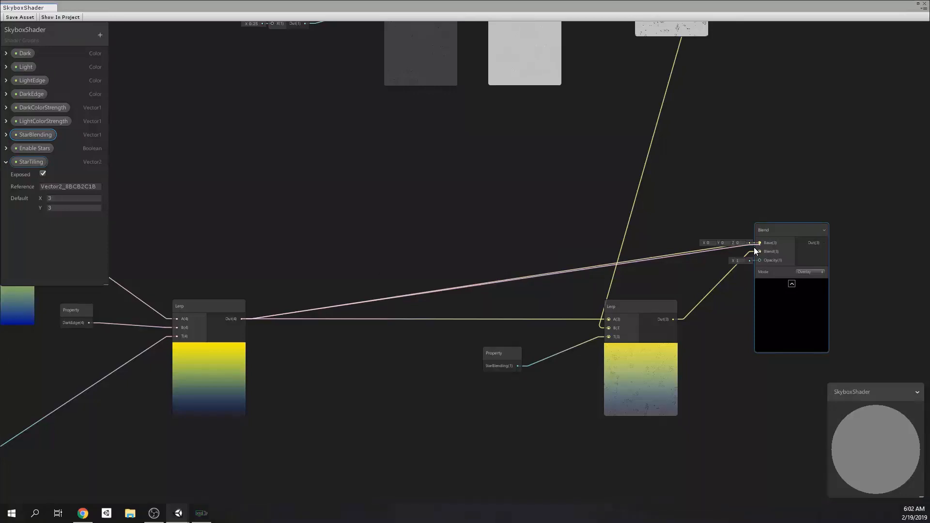
{"action": "left_click", "coordinate": [808, 271]}
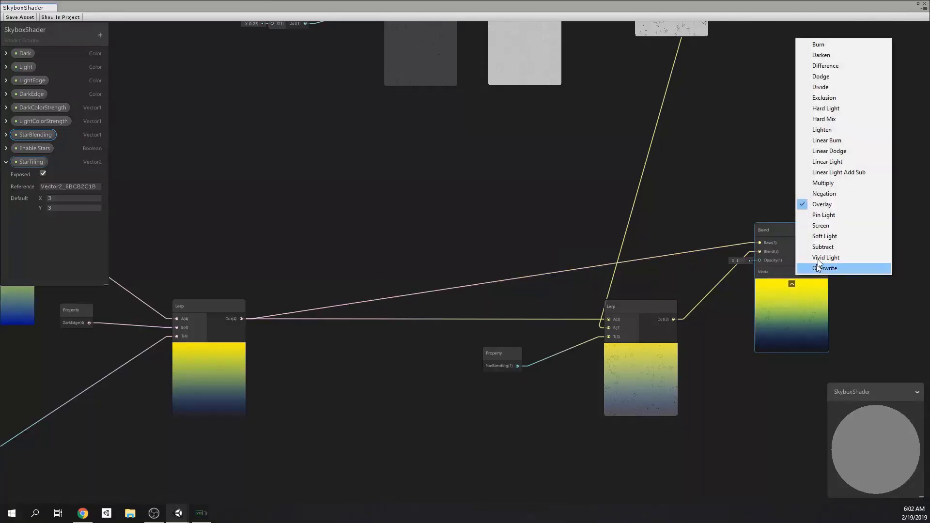
{"action": "mouse_move", "coordinate": [828, 151]}
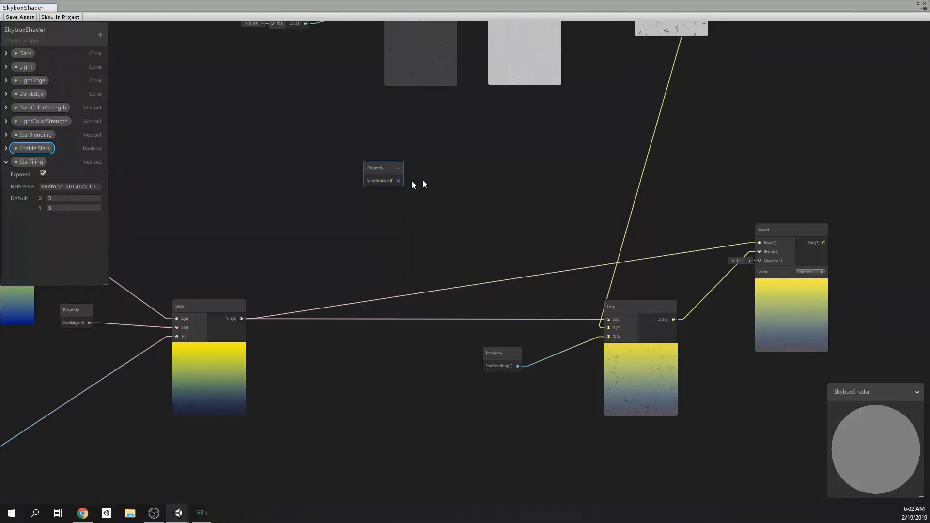
Step: Add a Branch node driven by Enable Stars and feed it into the Blend opacity
{"action": "type", "text": "b"}
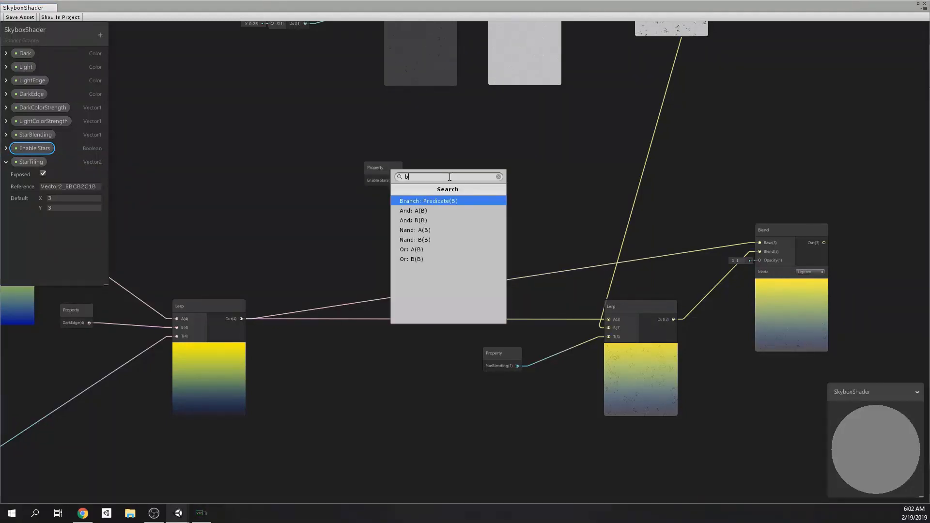
{"action": "left_click", "coordinate": [428, 200]}
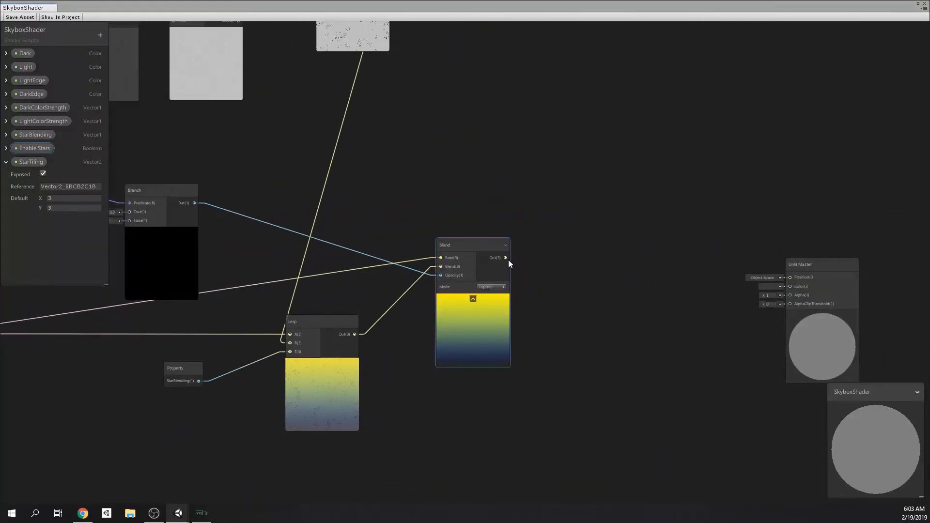
{"action": "left_click_drag", "start_coordinate": [504, 257], "coordinate": [790, 287]}
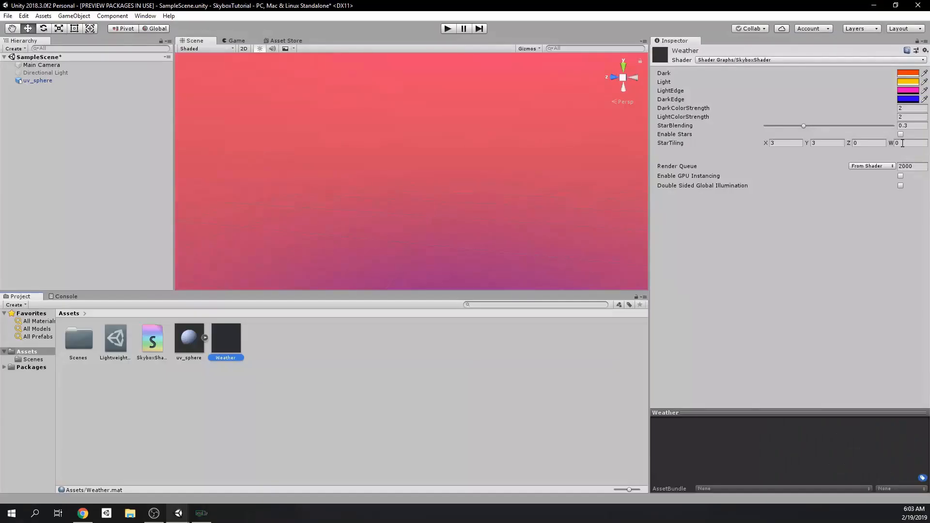
Step: Toggle the Weather material's Enable Stars checkbox in the Inspector
{"action": "left_click", "coordinate": [899, 133]}
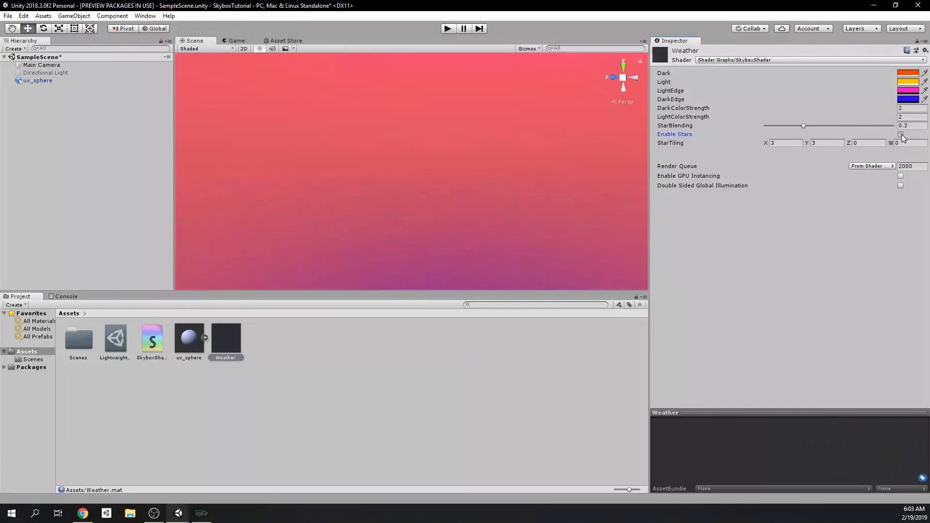
{"action": "left_click", "coordinate": [899, 134]}
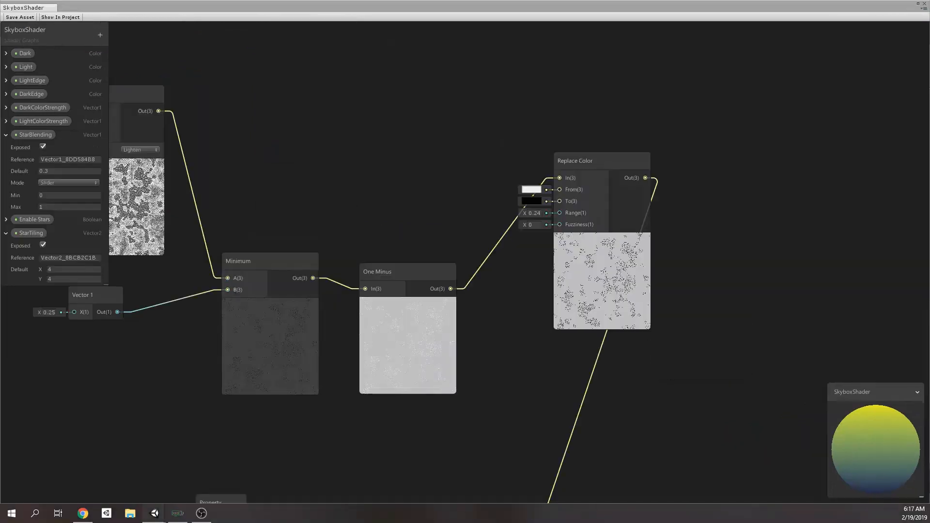
Step: Set the Replace Color From colour to mid grey BFBFBF and the Branch True value to 1
{"action": "left_click", "coordinate": [530, 188]}
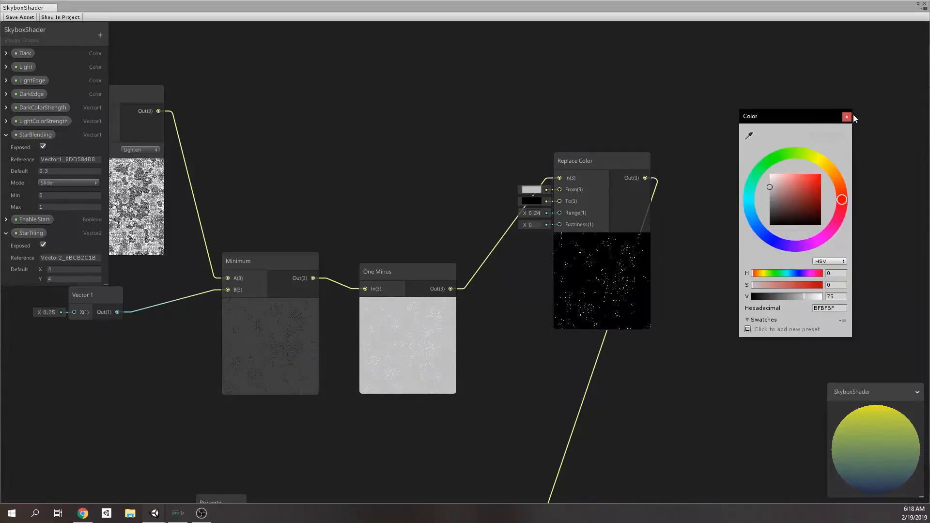
{"action": "left_click", "coordinate": [846, 116]}
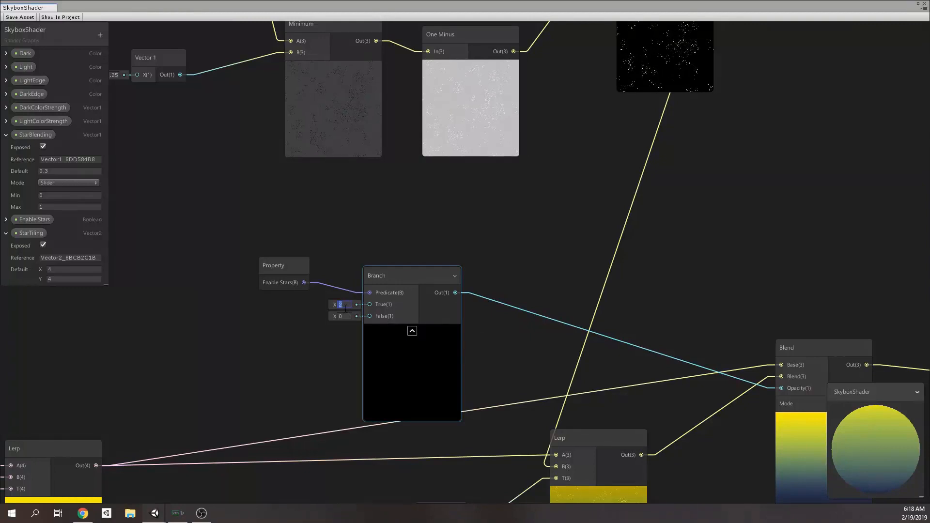
{"action": "type", "text": "1"}
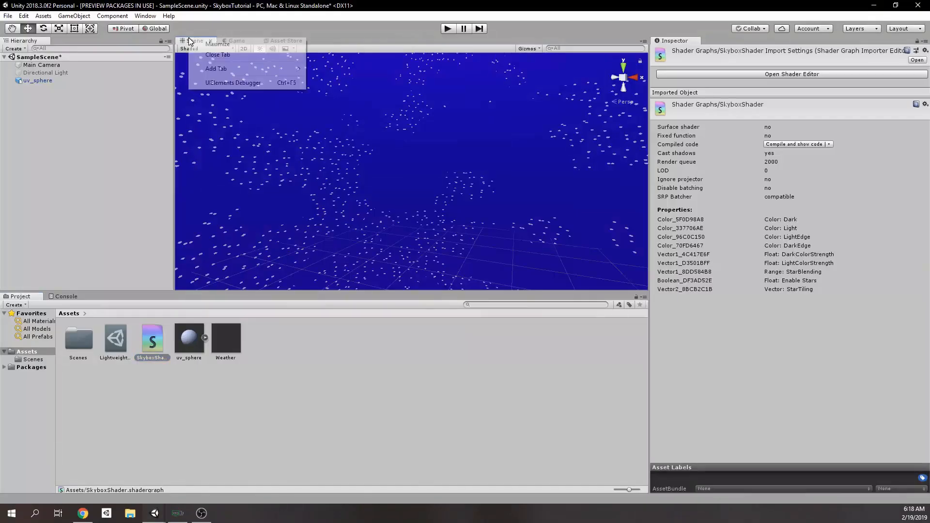
Step: Maximize the Scene view to show the deep blue starry sky full-size
{"action": "left_click", "coordinate": [217, 43]}
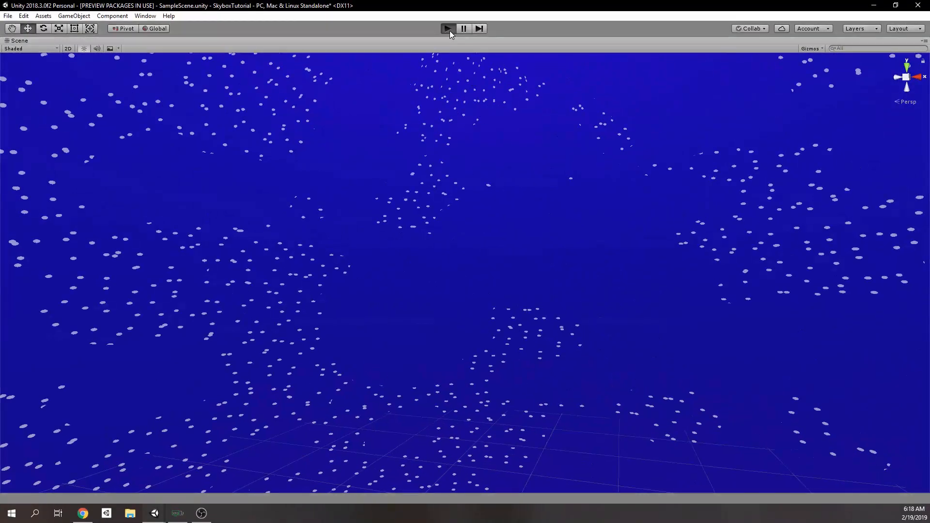